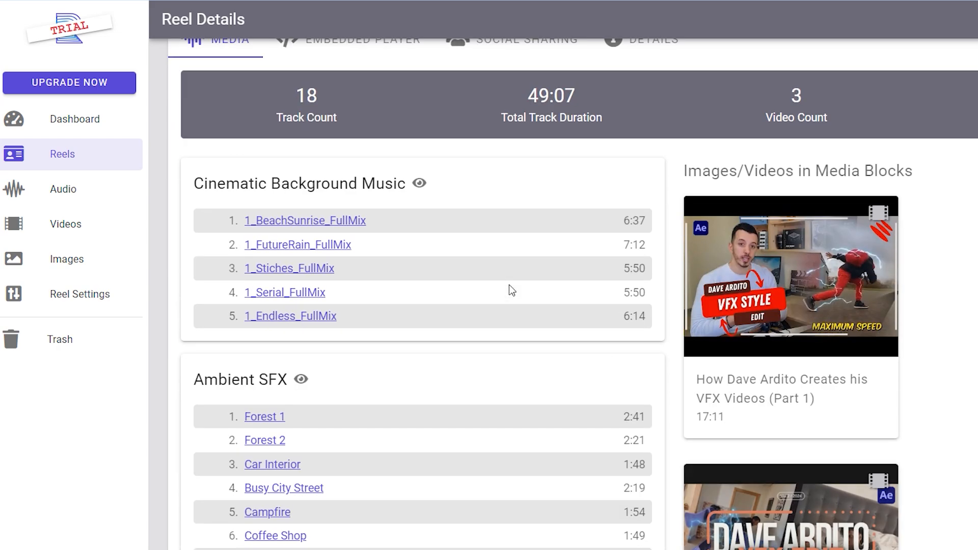
Move the camera back along the Y axis to clear the scene origin
scroll(down, 3)
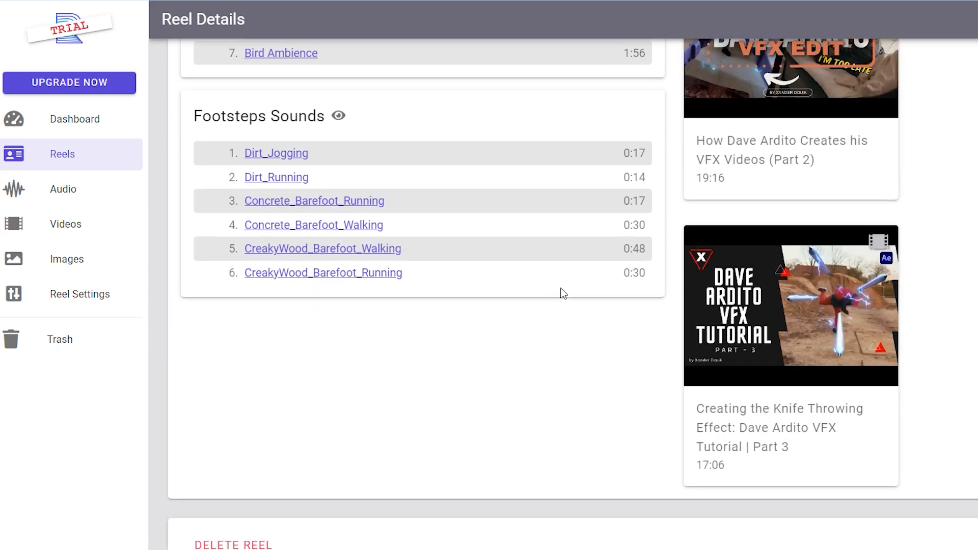
click(65, 260)
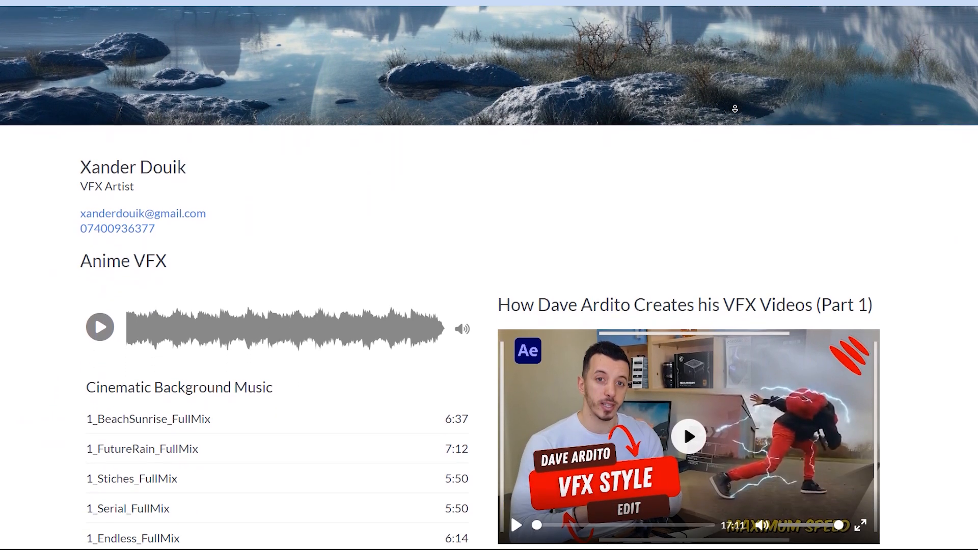
scroll(down, 3)
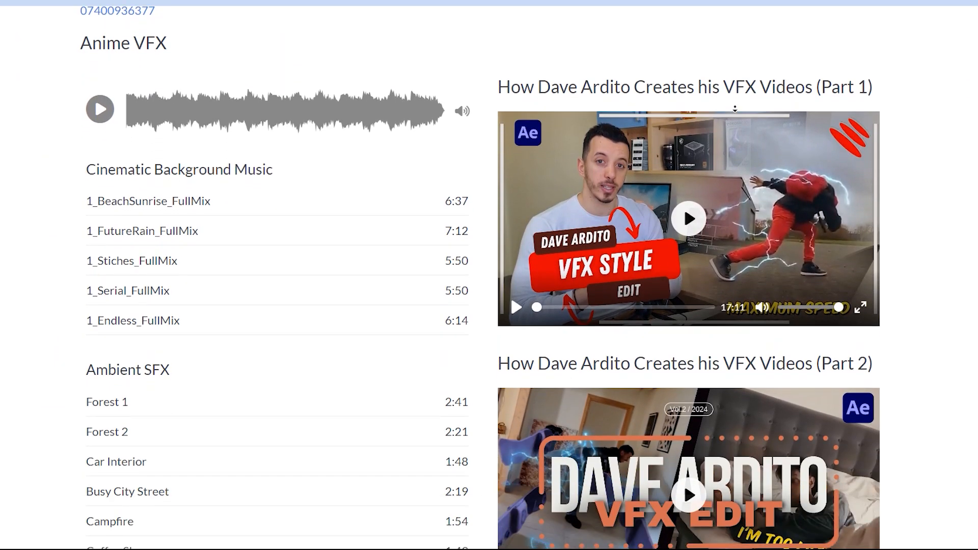
scroll(down, 3)
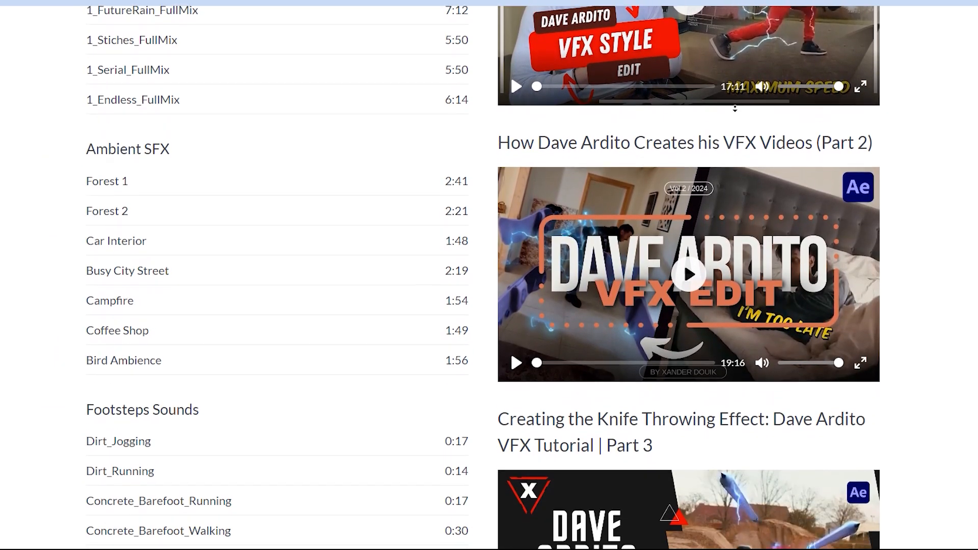
scroll(down, 3)
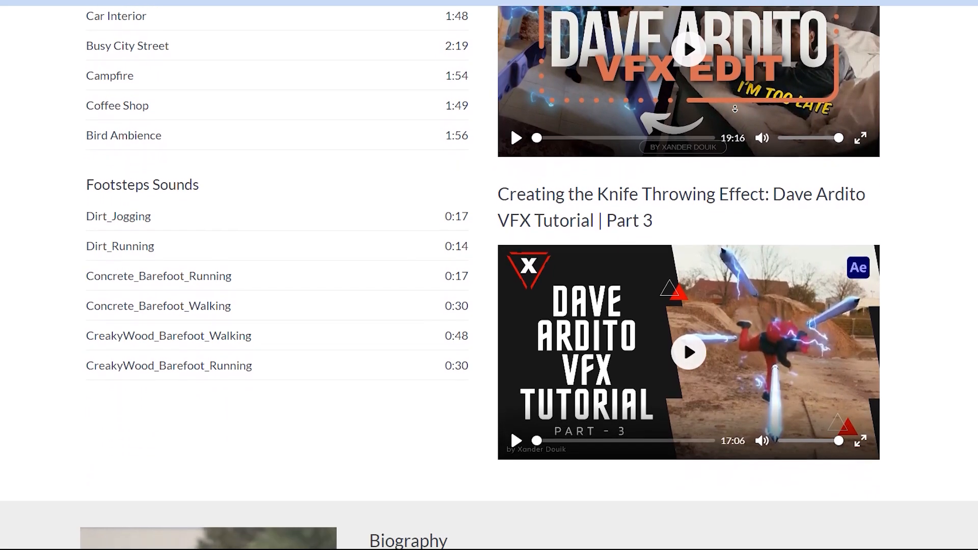
scroll(down, 3)
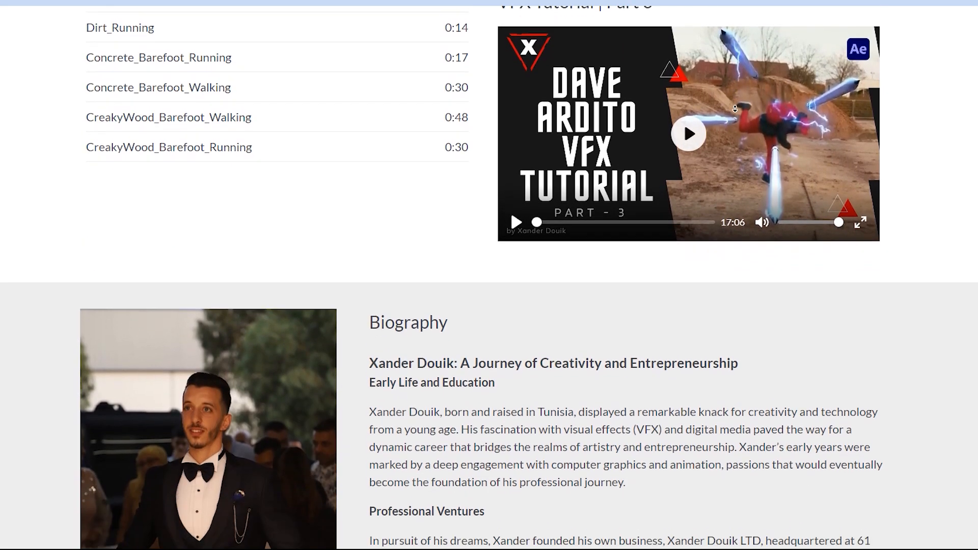
scroll(down, 3)
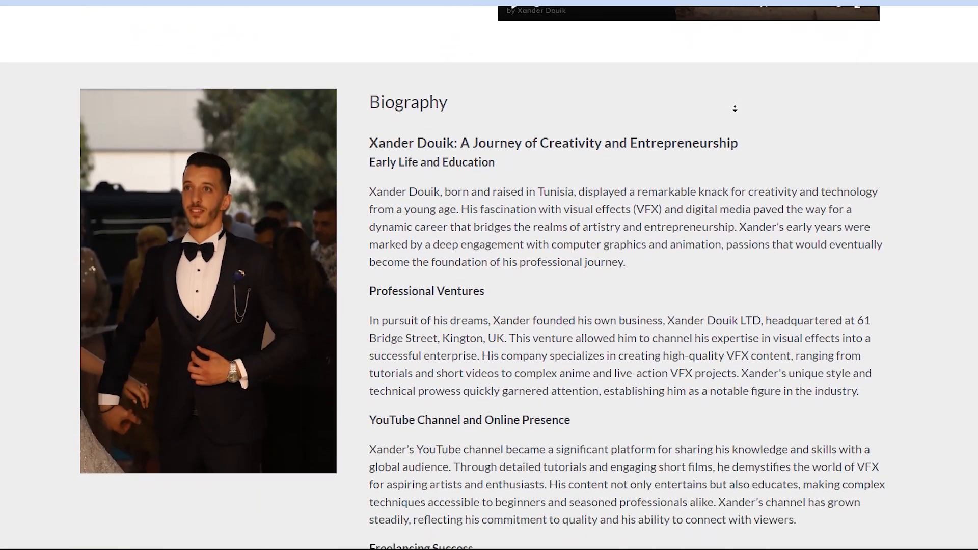
scroll(down, 3)
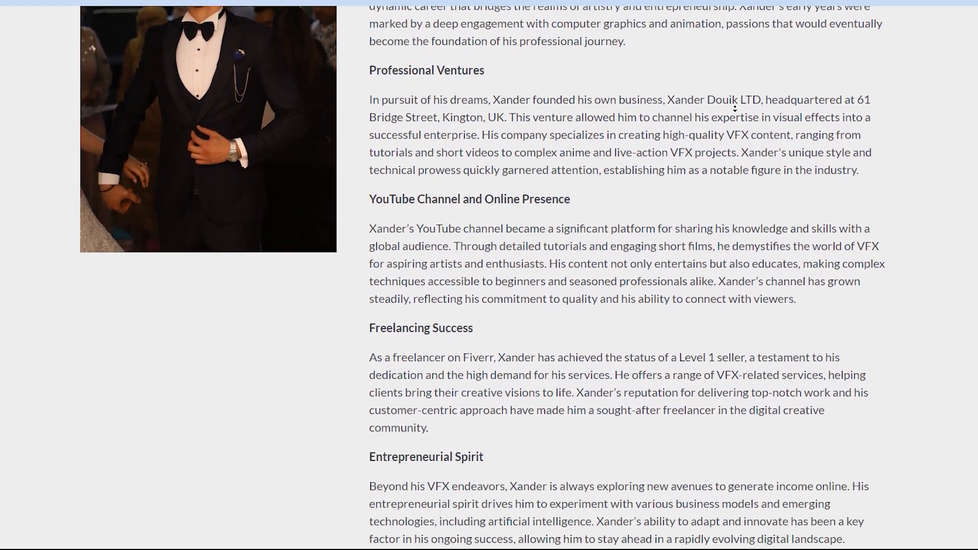
scroll(down, 3)
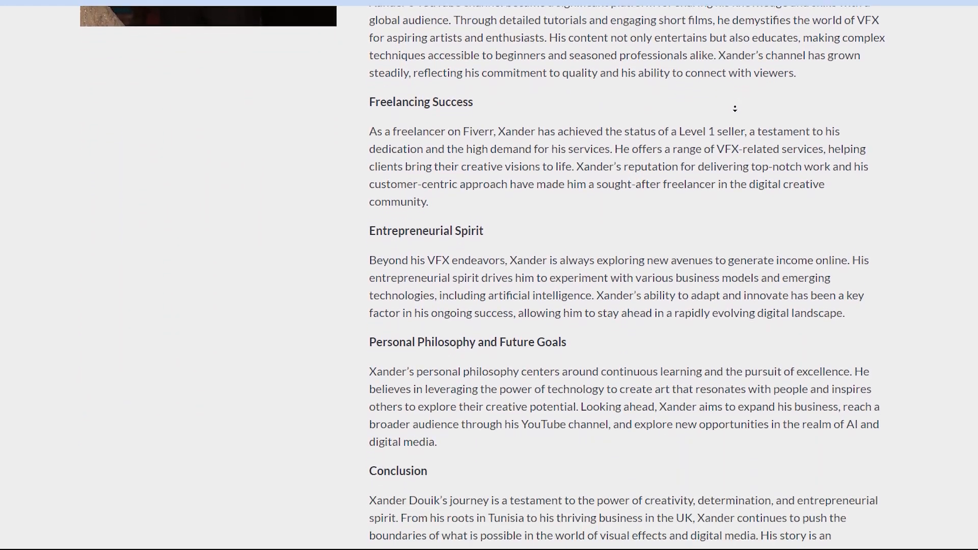
scroll(down, 3)
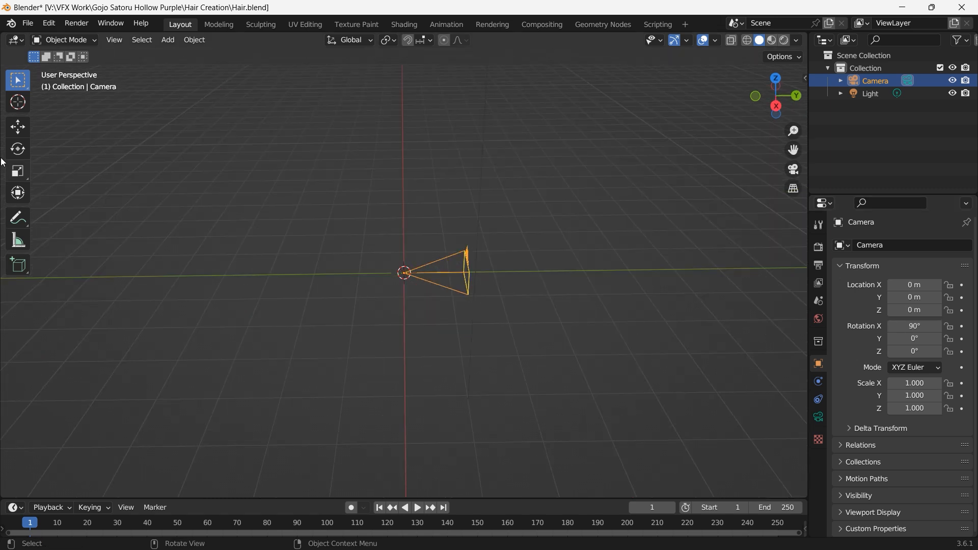
drag(404, 273, 265, 274)
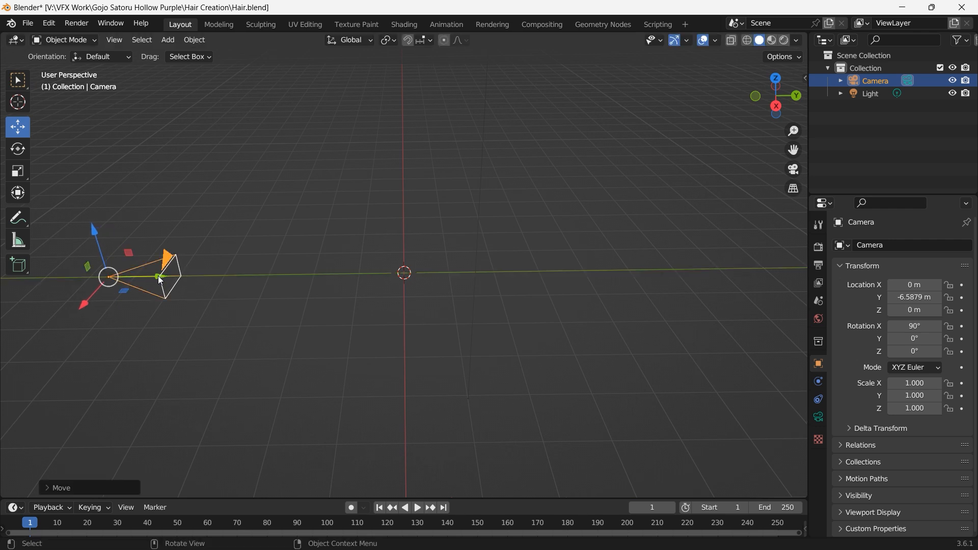
Add a FaceBuilder head mesh at the scene origin
click(167, 40)
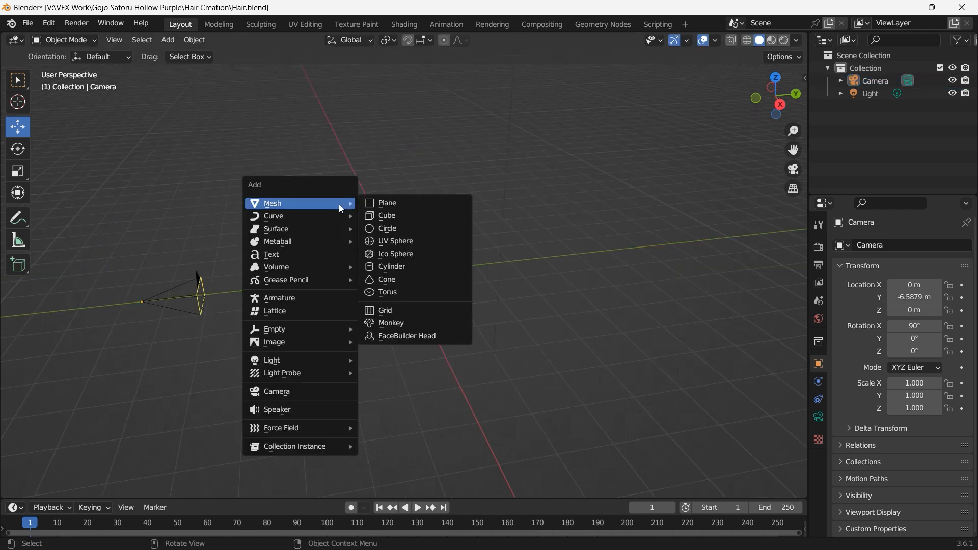
mouse_move(406, 335)
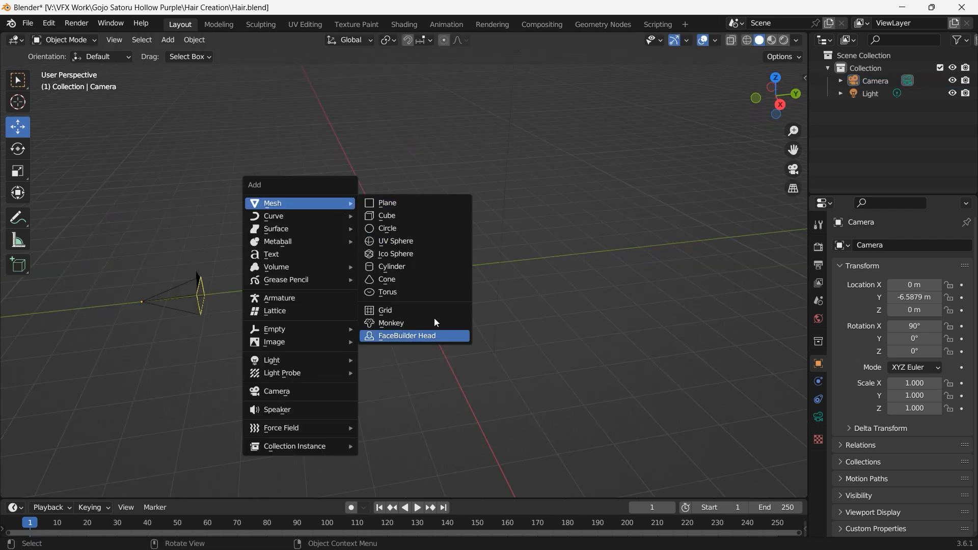
click(406, 335)
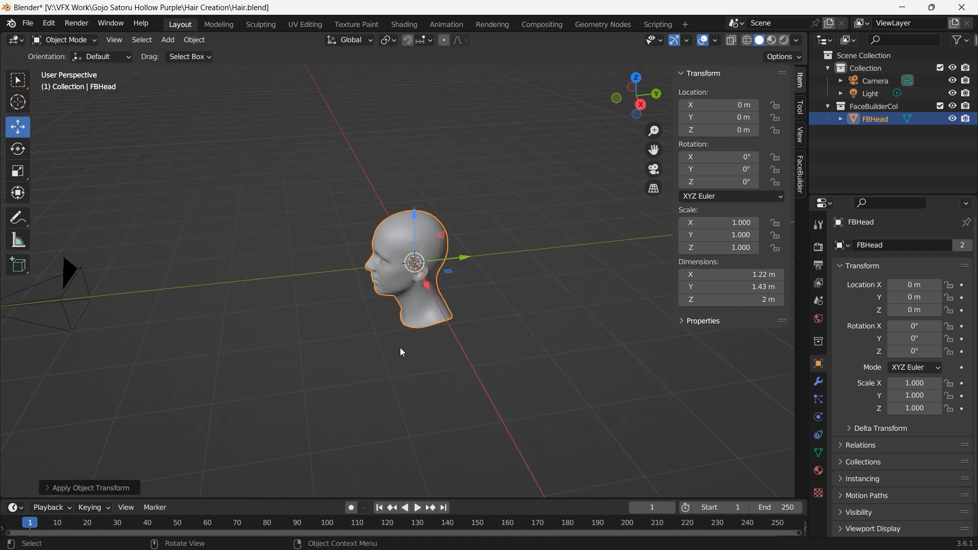
Circle-select the scalp vertices in Edit Mode and group them into a new vertex group named Hair
key(Tab)
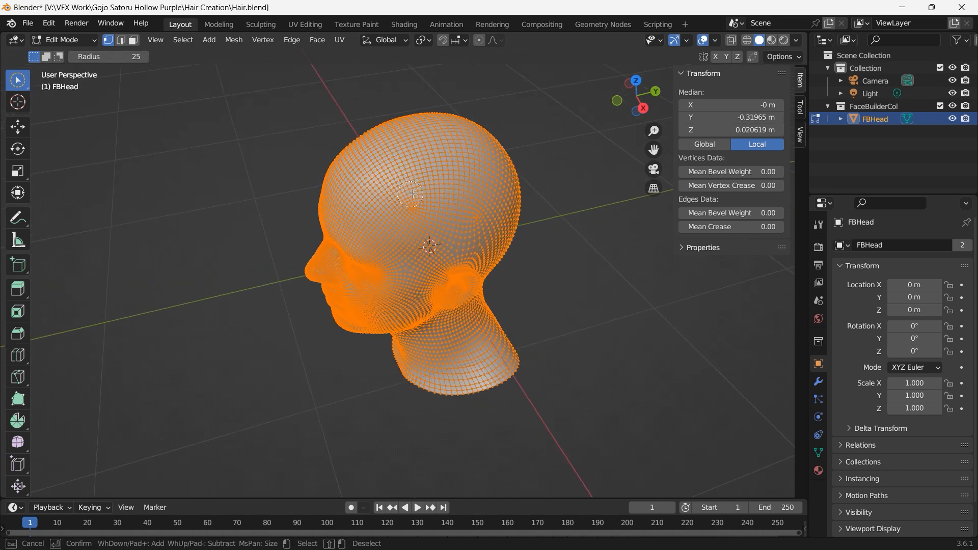
scroll(up, 3)
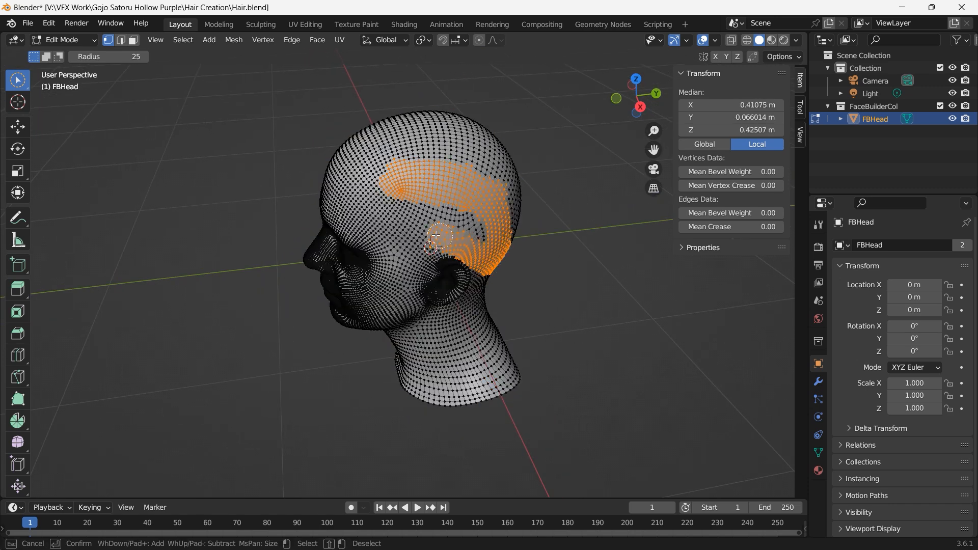
drag(437, 235, 356, 164)
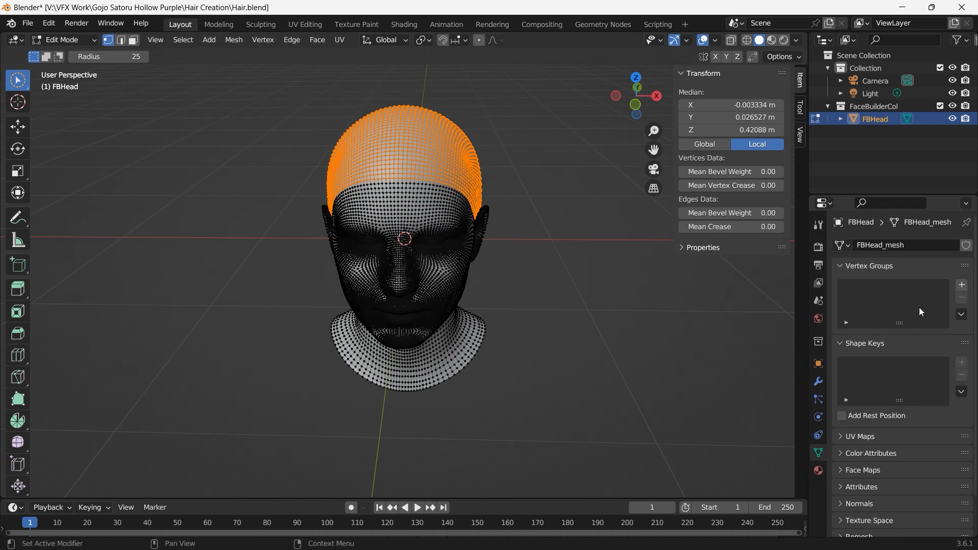
click(960, 284)
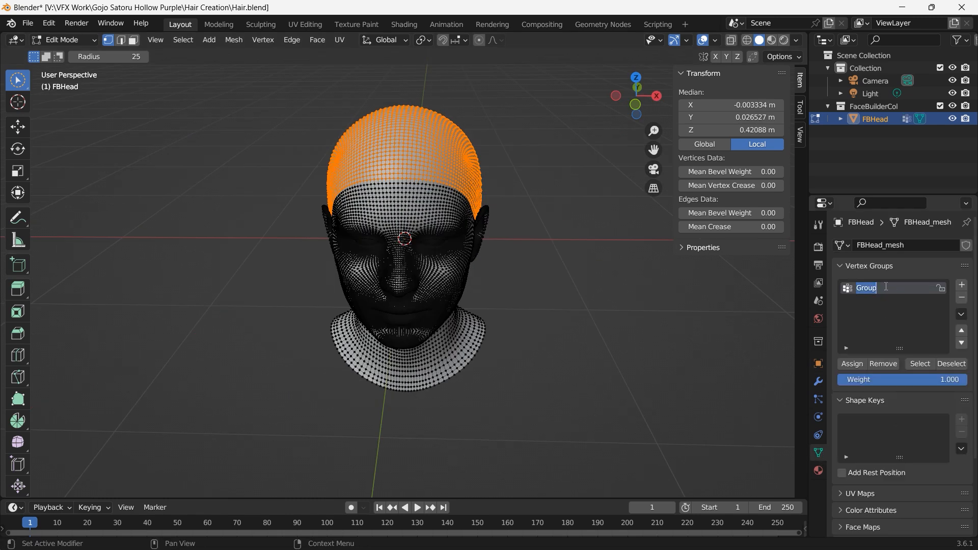
text(Hair)
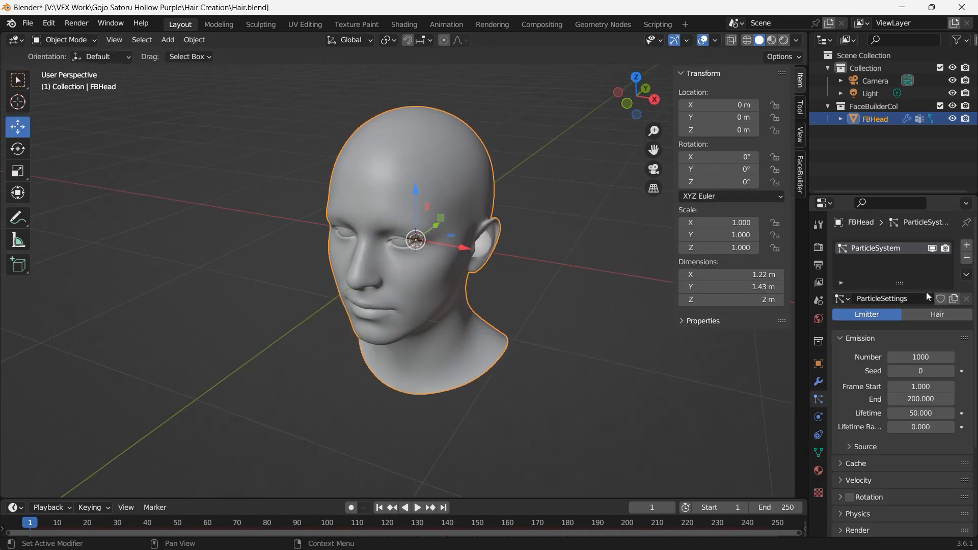
Switch the particle system to Hair type, save the file and orbit to face the head
click(937, 313)
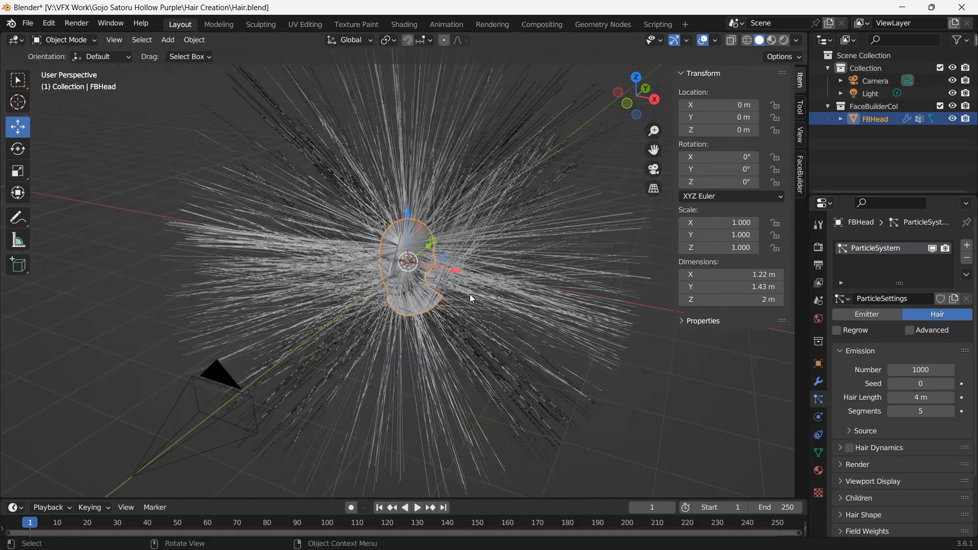
key(ctrl+s)
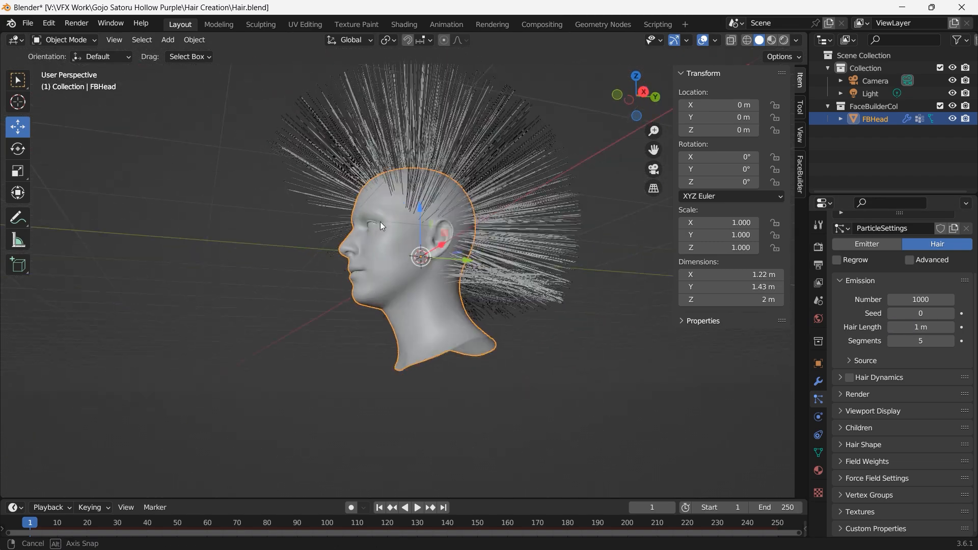
drag(380, 224, 505, 249)
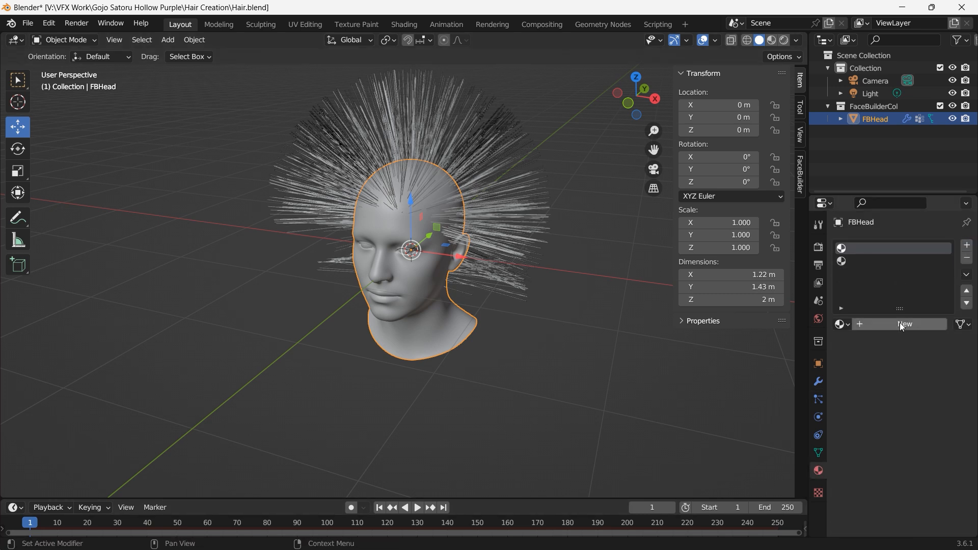
Create a second material, Material.002, and assign it as the hair particle render material
click(903, 324)
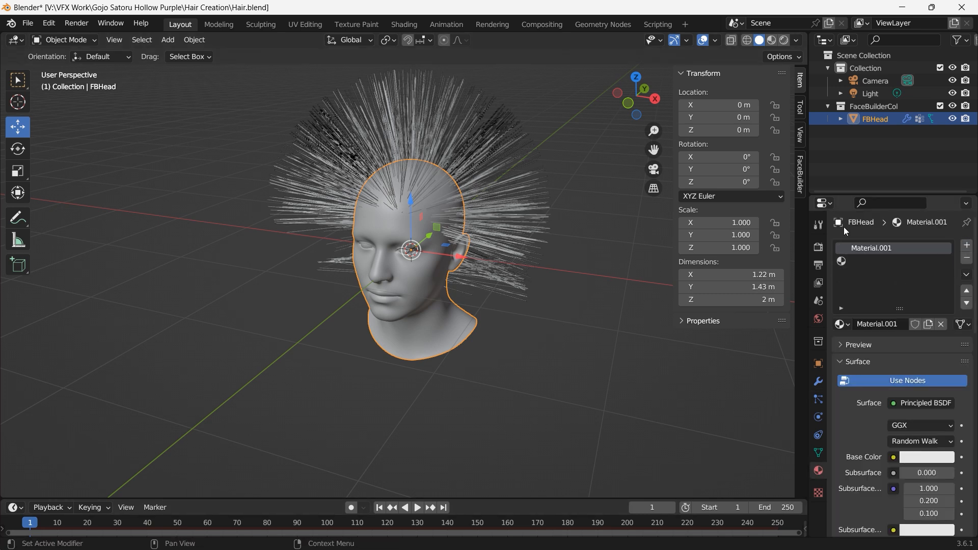
click(966, 245)
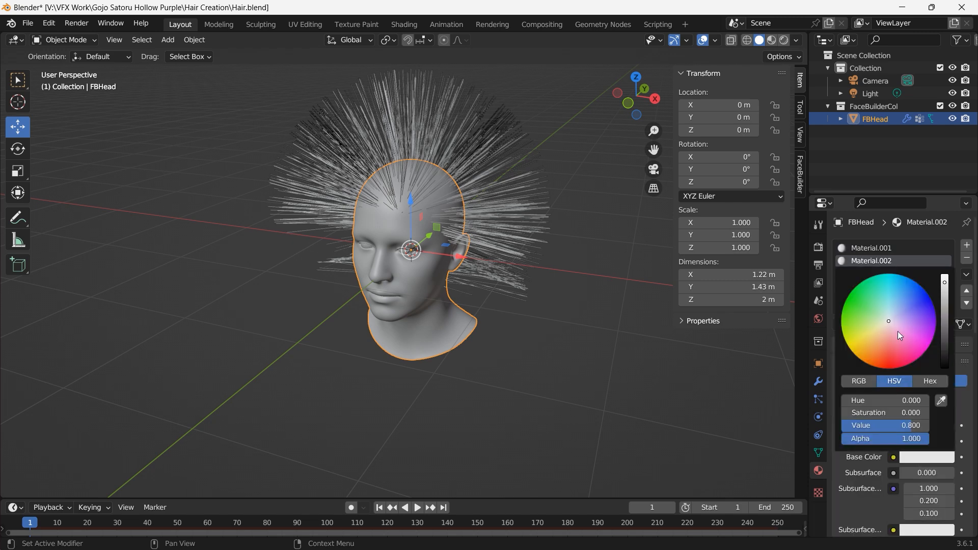
click(871, 248)
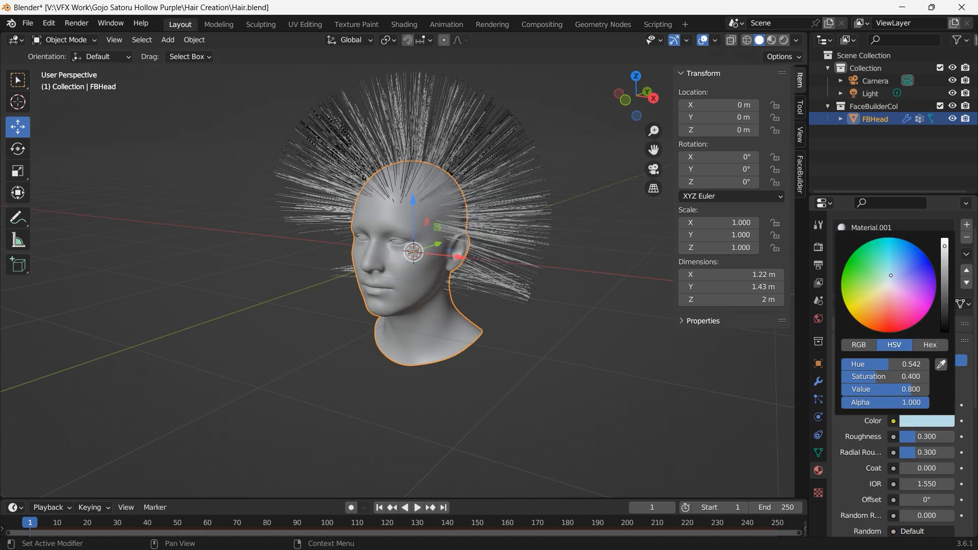
click(896, 277)
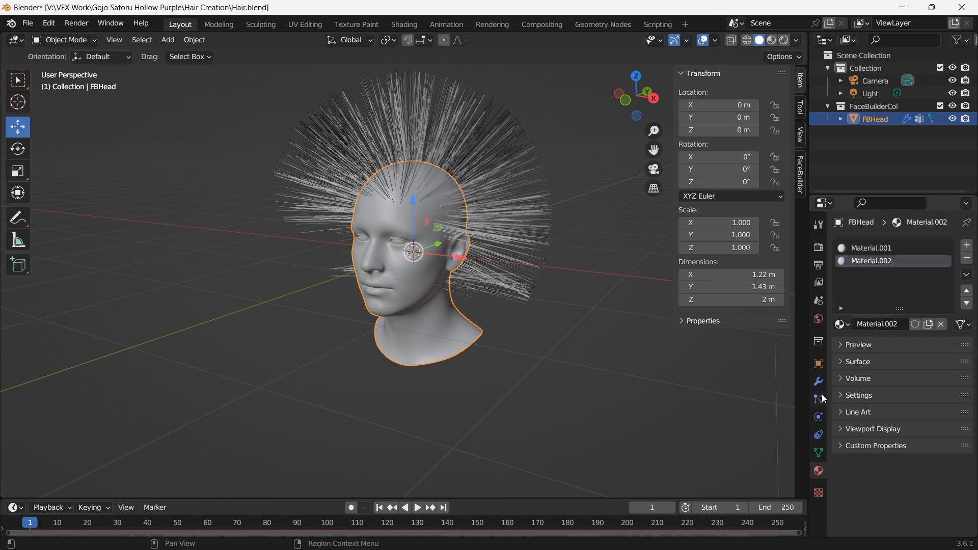
click(818, 399)
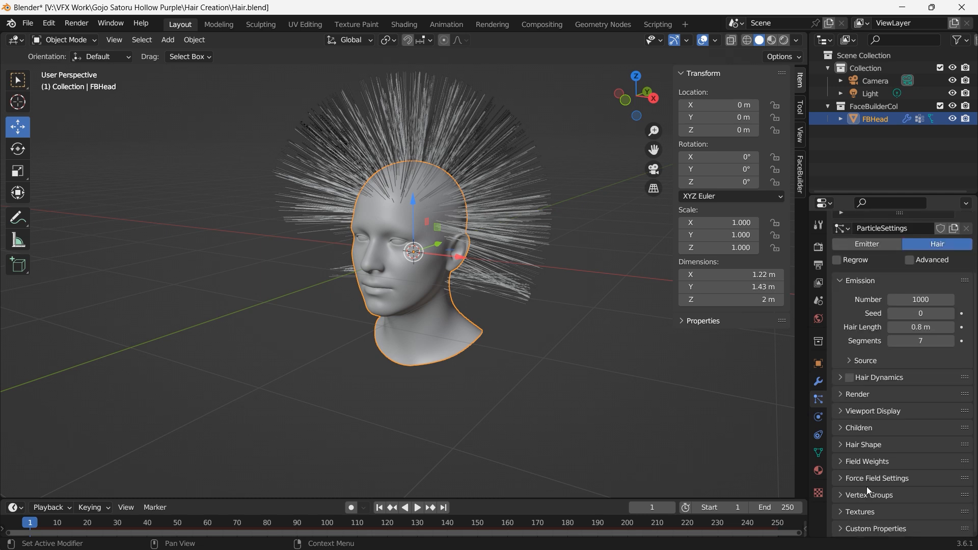
click(857, 394)
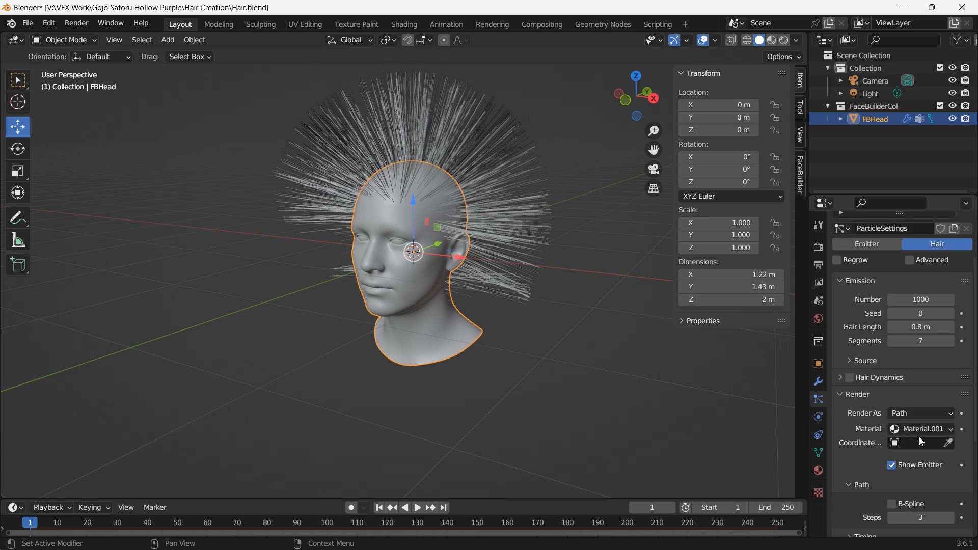
click(923, 429)
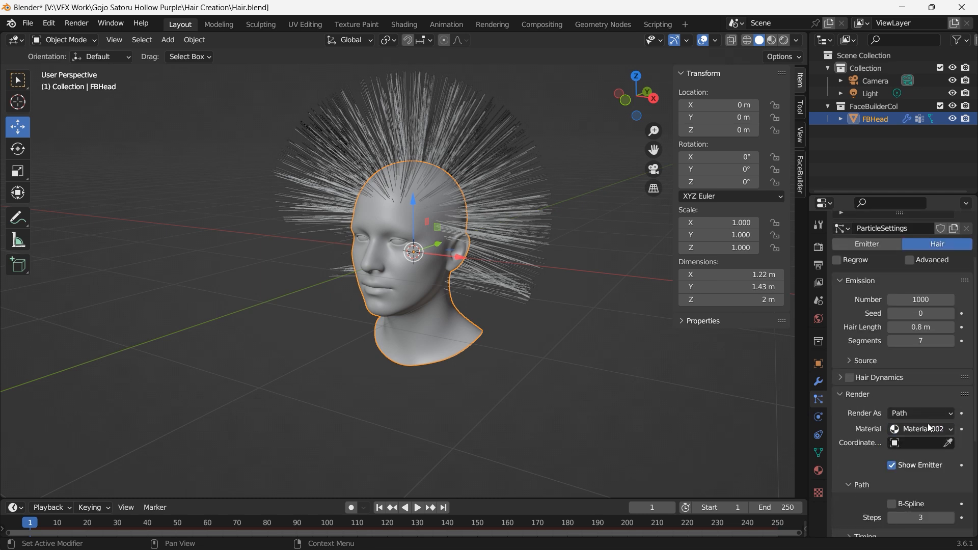
In Material Preview, set the Principled Hair surface colour to a near-white
click(783, 40)
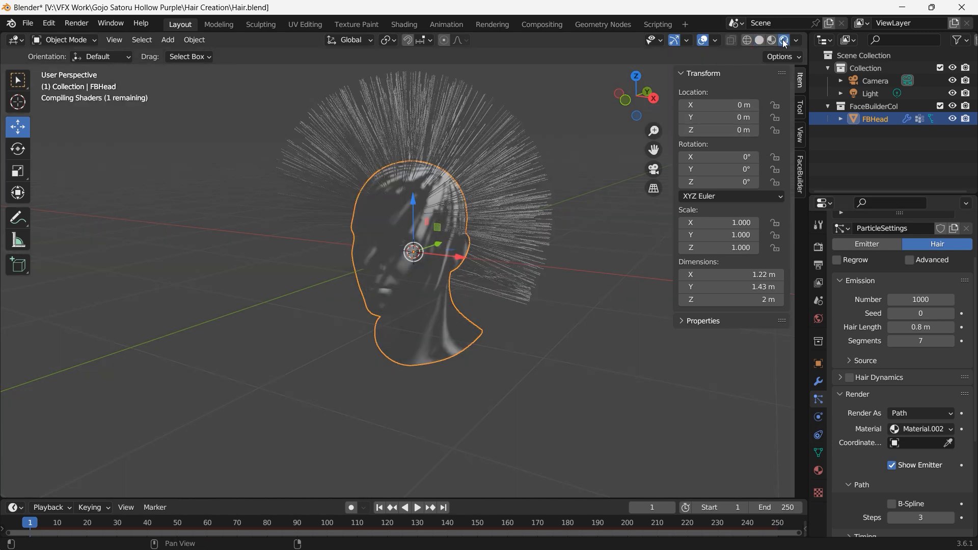
drag(412, 249, 500, 205)
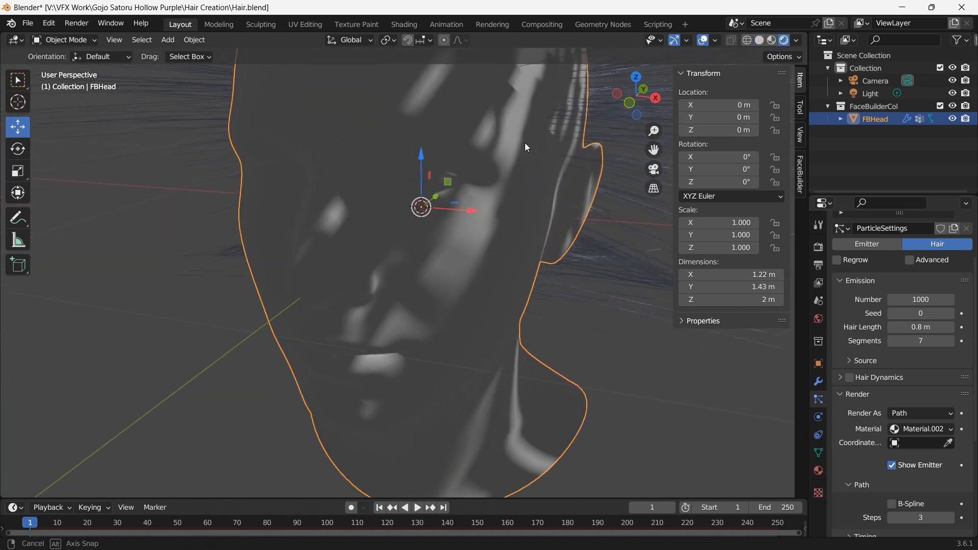
drag(525, 146, 385, 121)
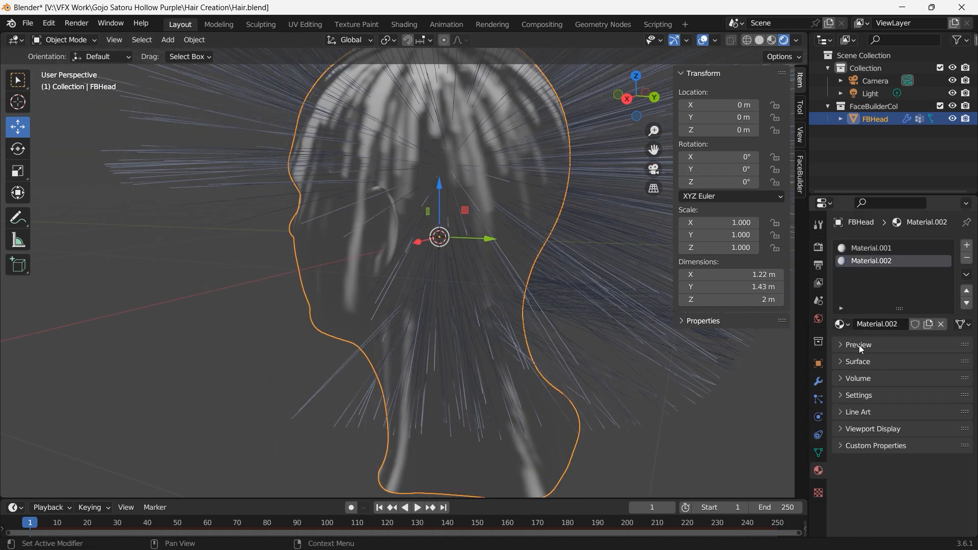
click(856, 361)
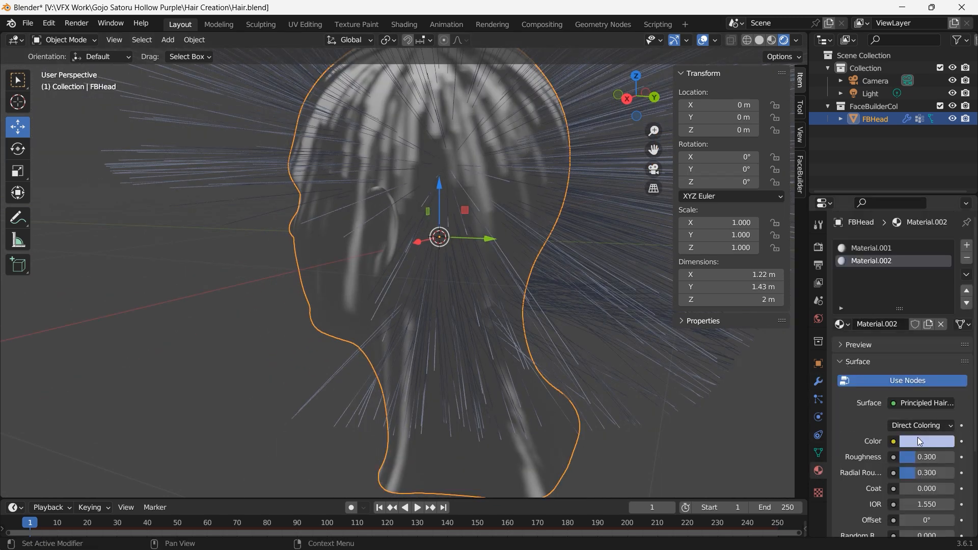
click(925, 441)
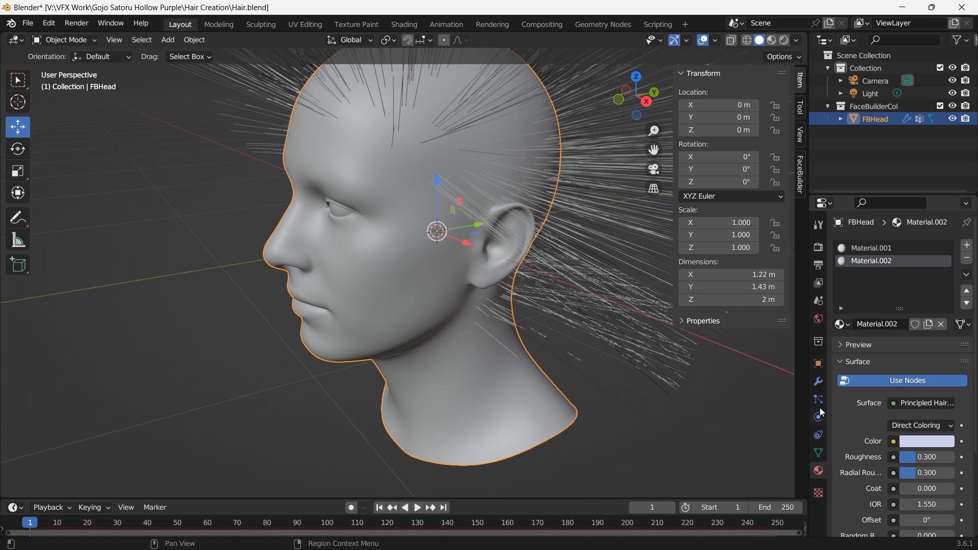
Enable Interpolated children in Particle Properties to make the hair far denser
click(818, 399)
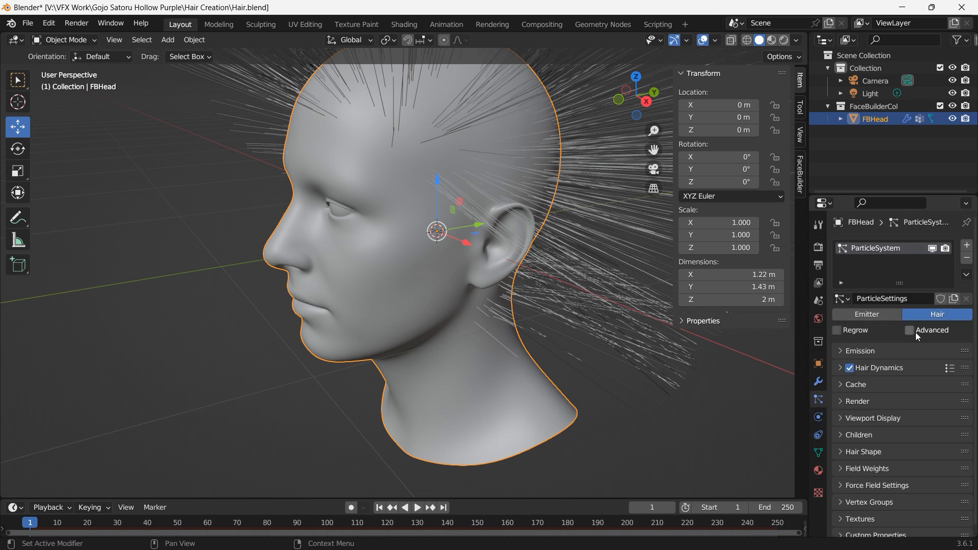
click(910, 330)
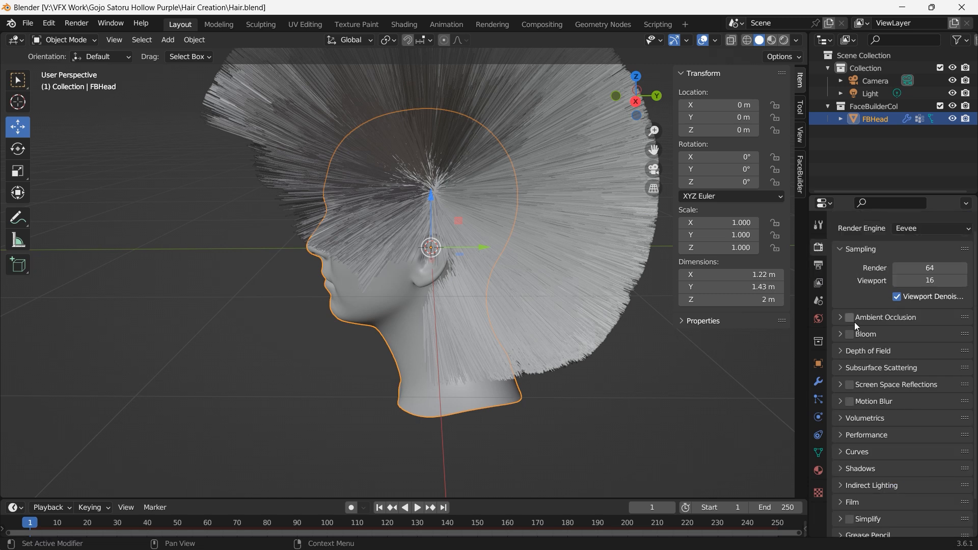
Turn on Eevee ambient occlusion and set the hair shape root diameter to 0.2
click(849, 318)
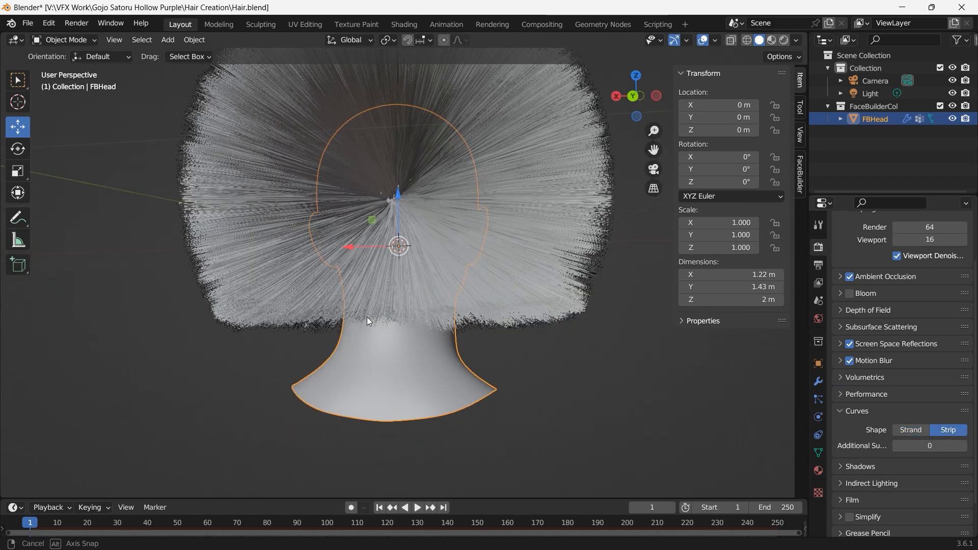
drag(400, 249, 400, 187)
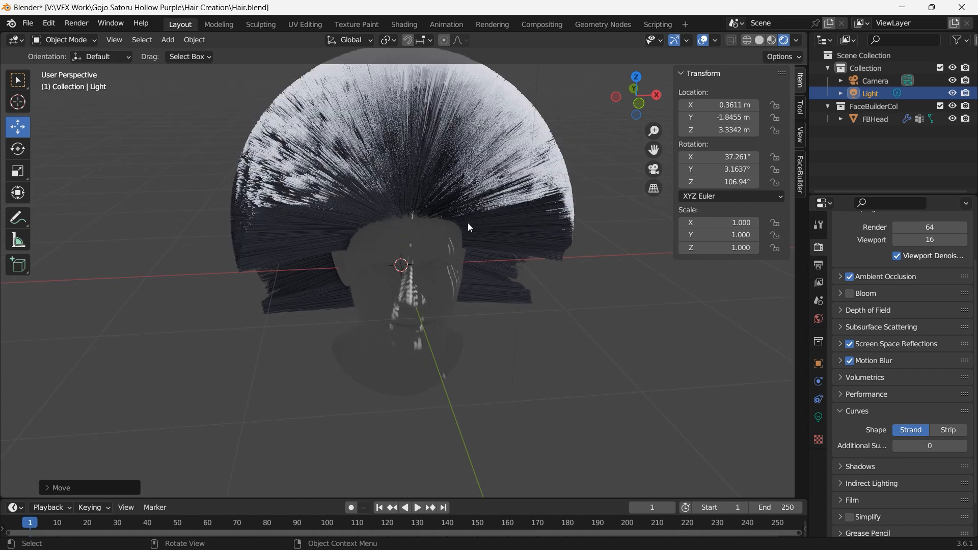
click(874, 118)
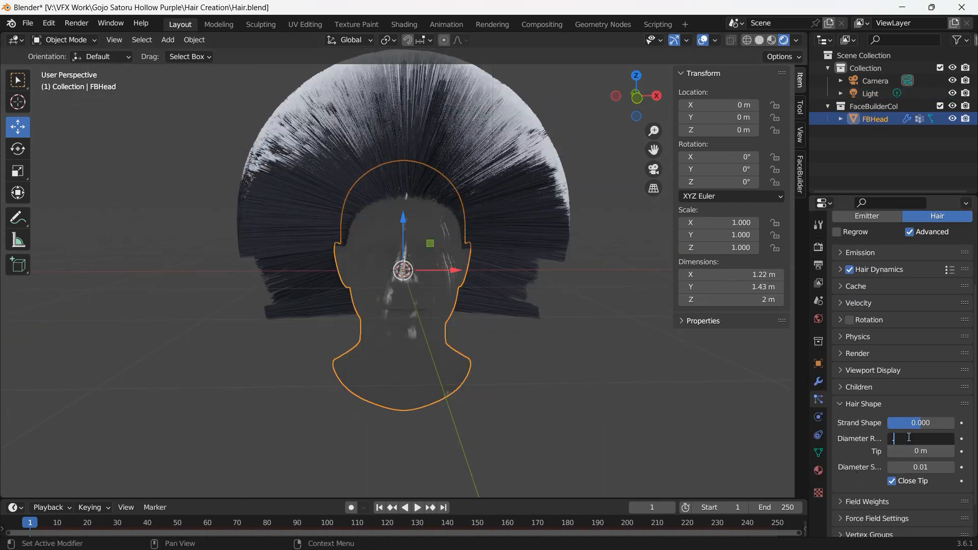
text(0.2)
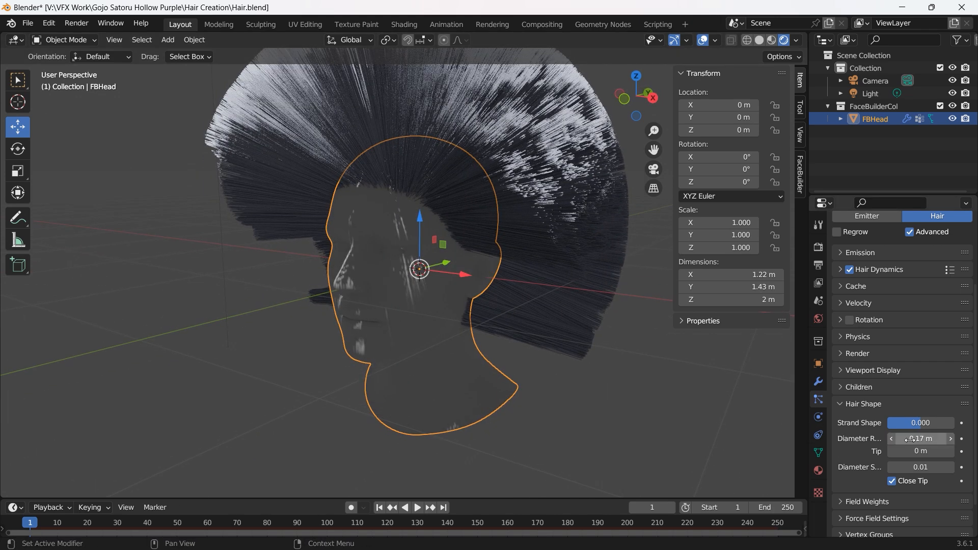
Enter Particle Edit mode and show child strands in the comb brush options
click(65, 40)
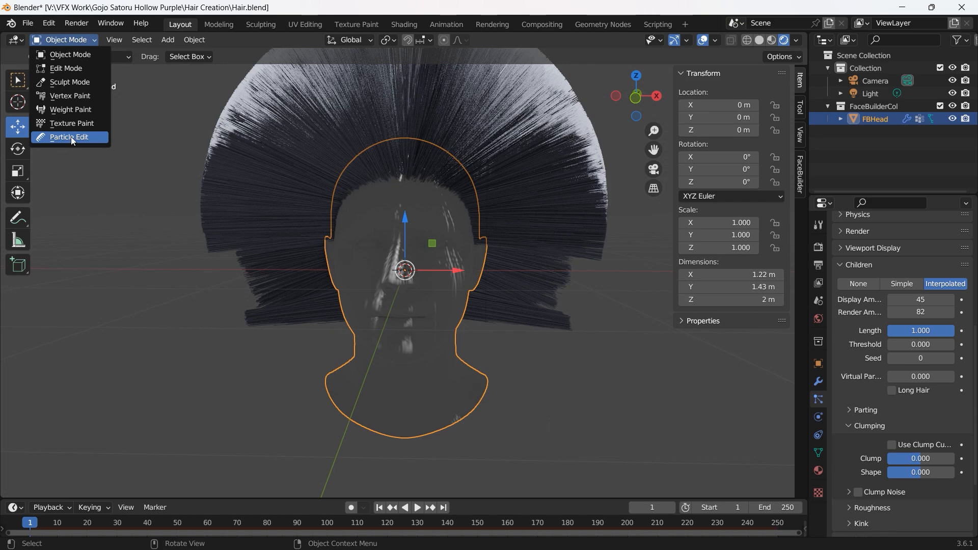
click(69, 137)
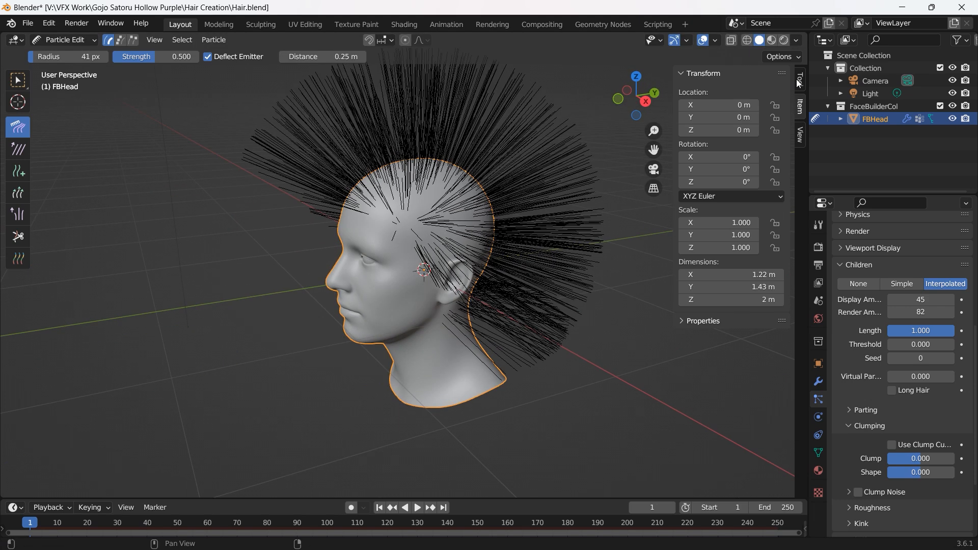
click(799, 79)
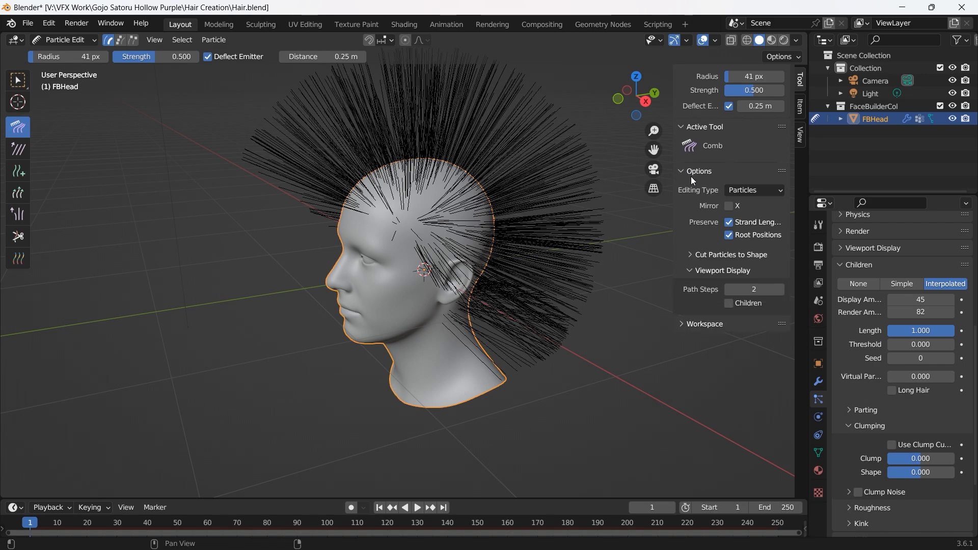
click(727, 305)
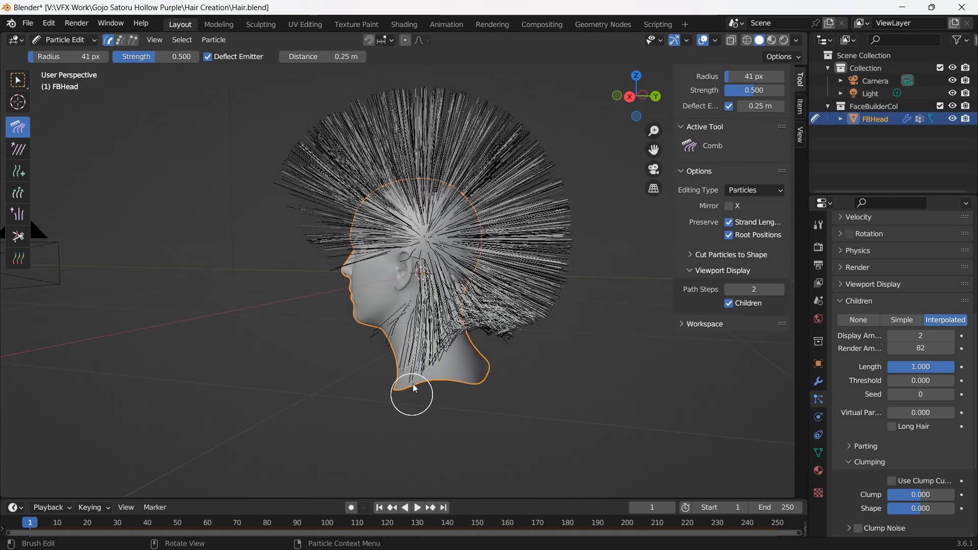
Comb the hair down over the back and neck, then cut the back to an even length
drag(411, 394, 411, 182)
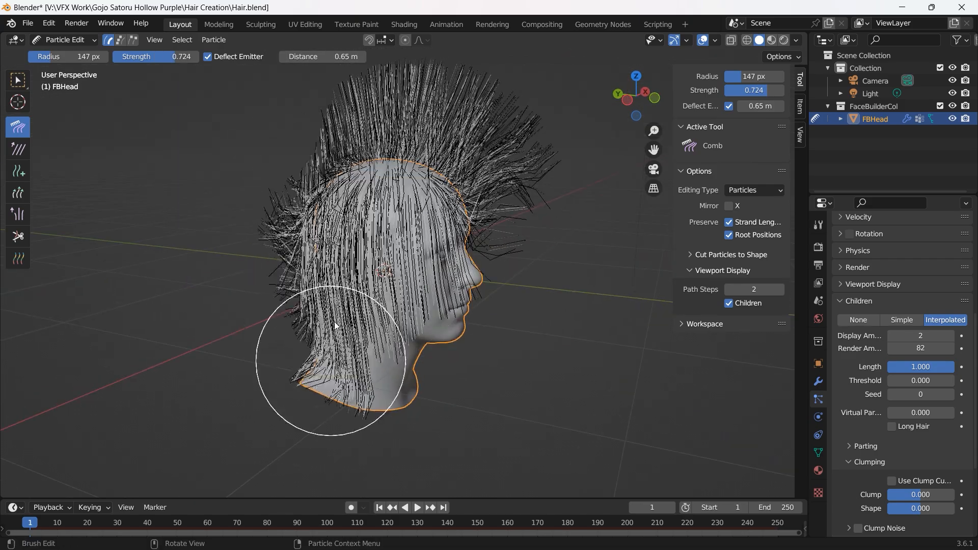
drag(334, 324, 406, 149)
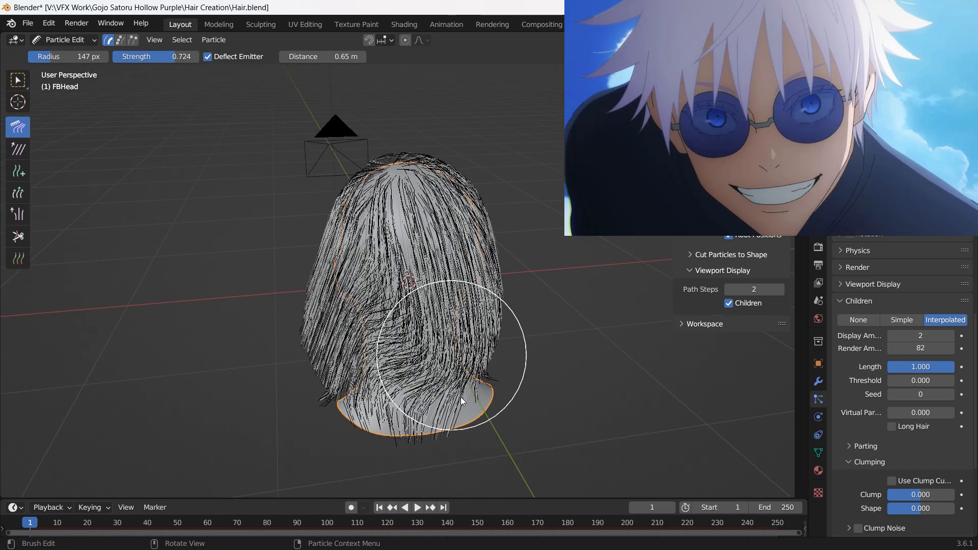
drag(461, 402, 368, 249)
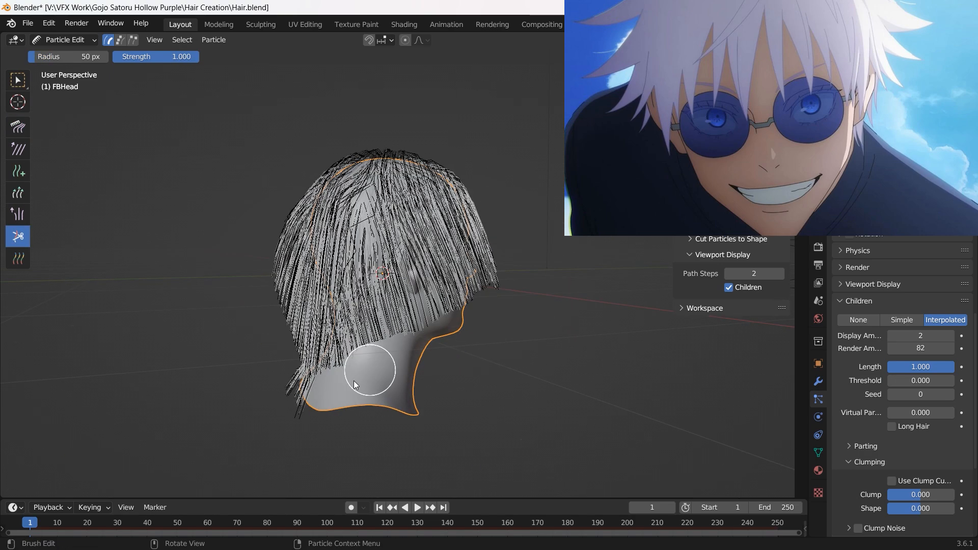
drag(355, 384, 461, 377)
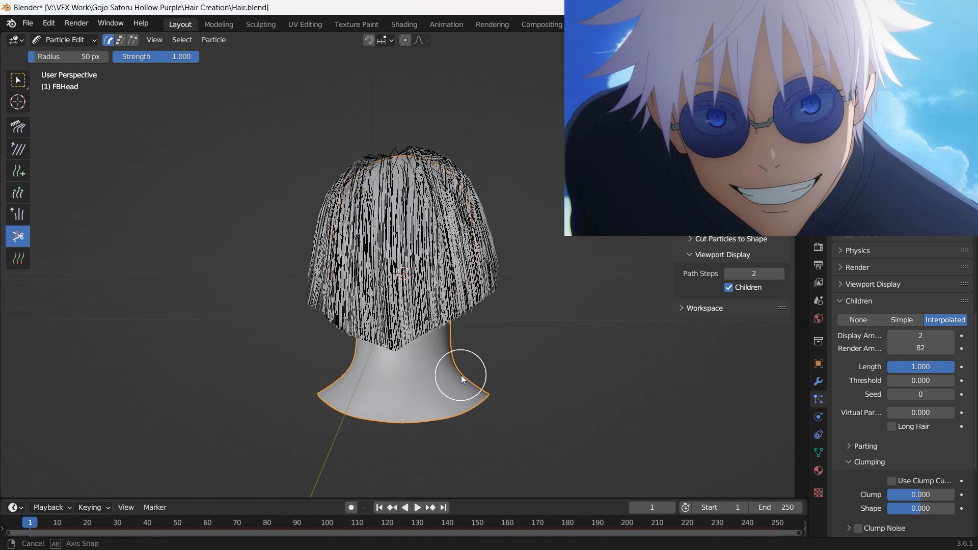
drag(462, 379, 411, 329)
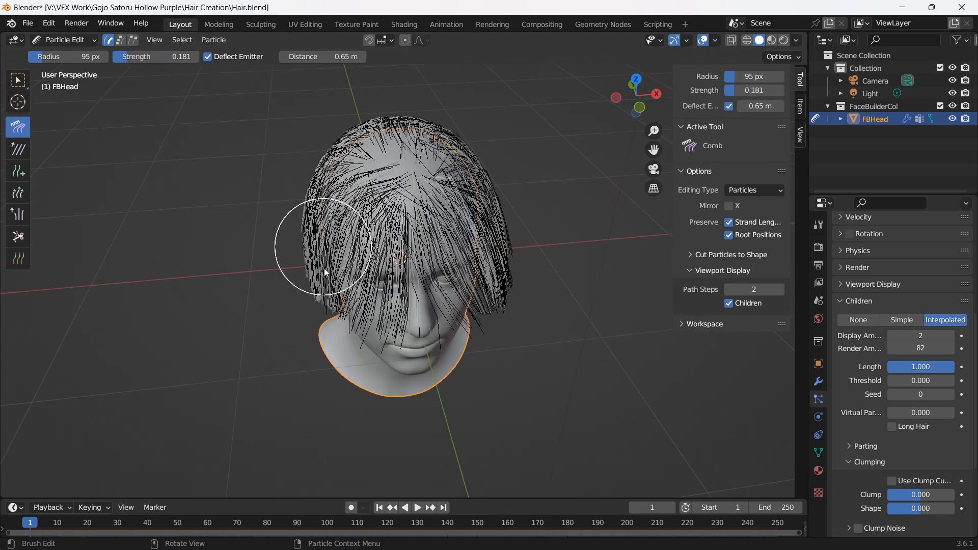
Raise comb strength, comb the top, trim the fringe over the face and return to Object Mode
click(17, 171)
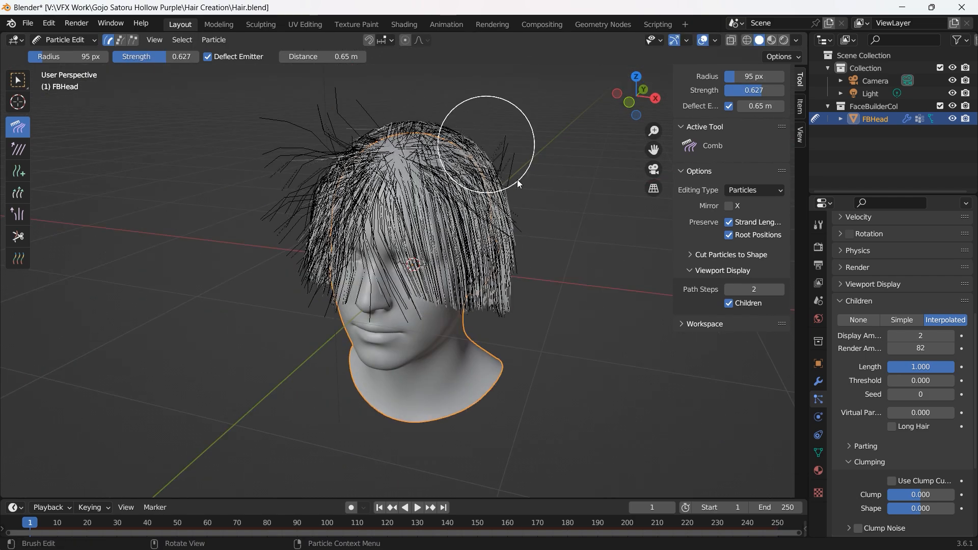
drag(518, 184, 277, 202)
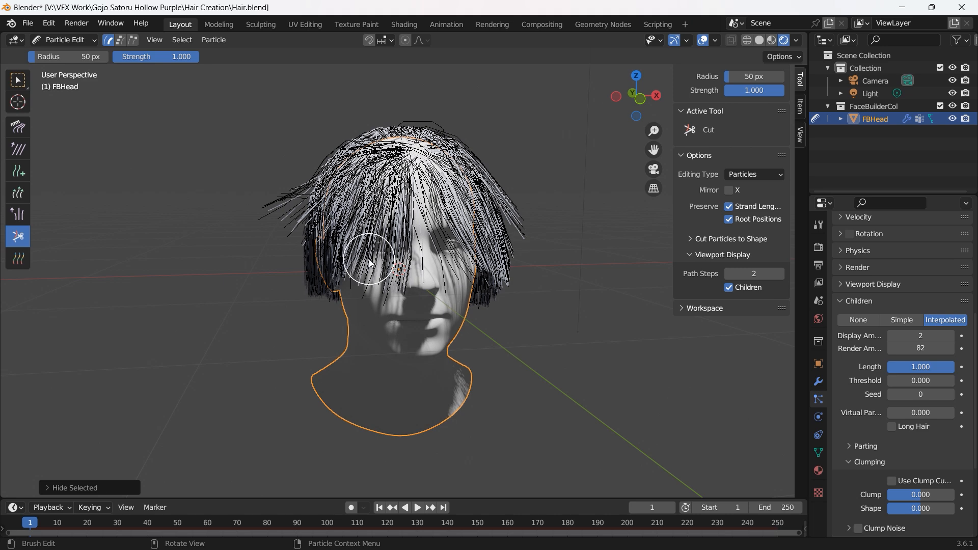
drag(374, 262, 487, 238)
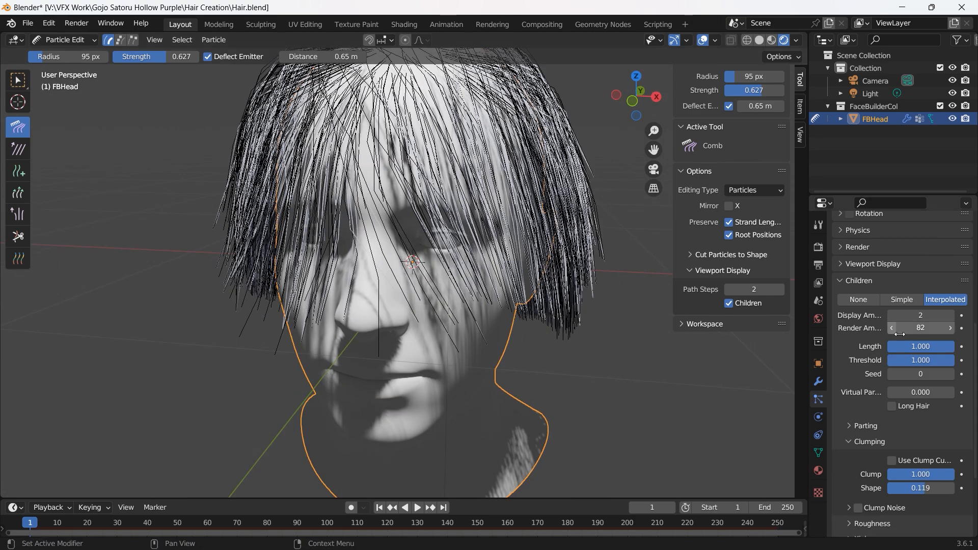
click(65, 40)
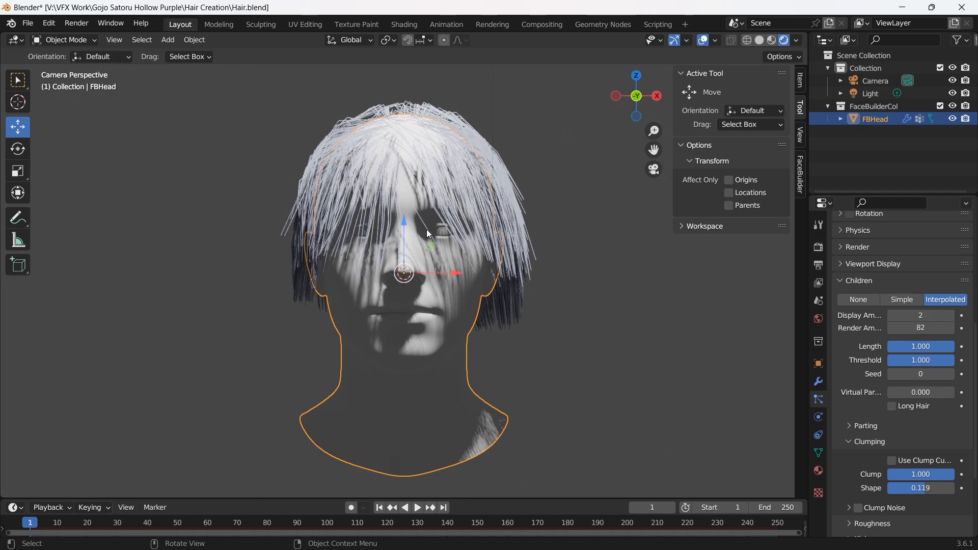
Add slight uniform roughness to the child strands and comb the side hair and fringe across the face
click(62, 39)
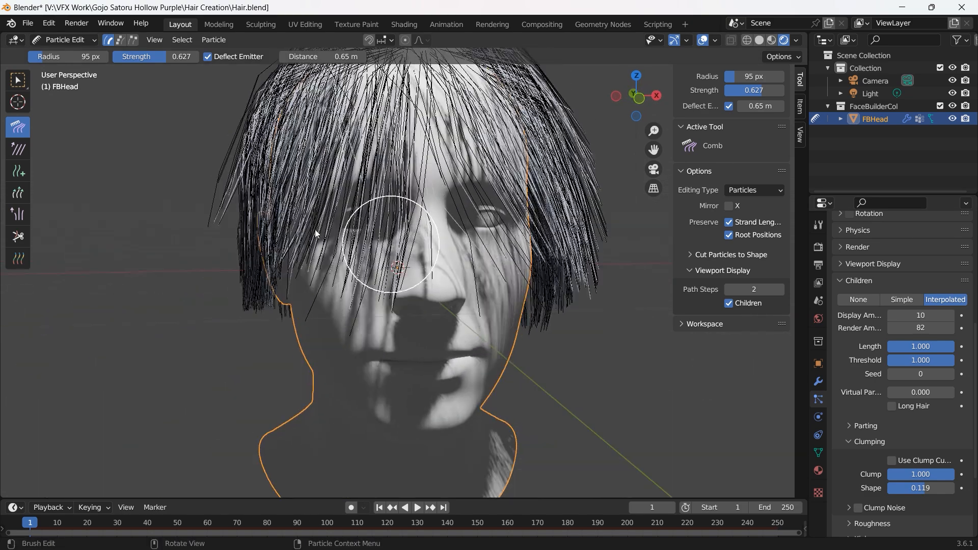
click(866, 441)
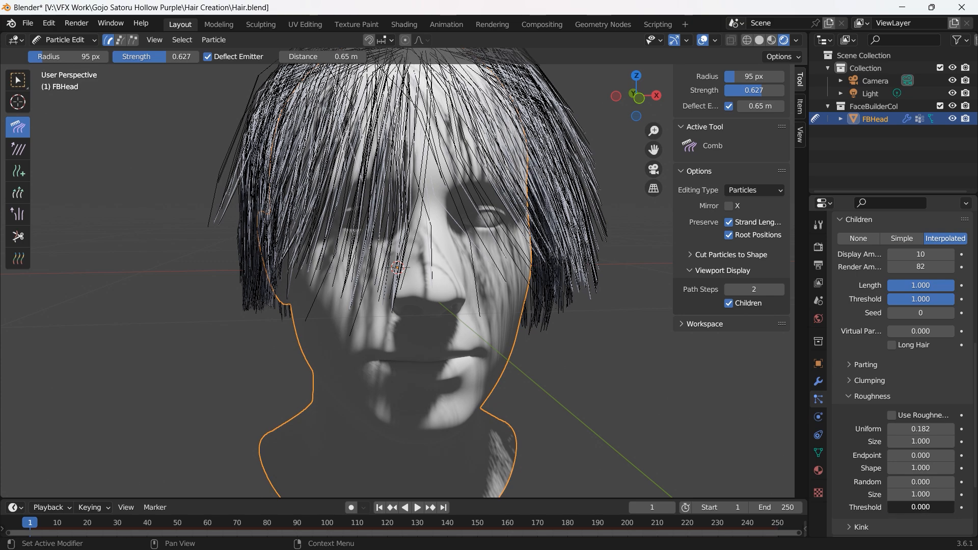
click(62, 40)
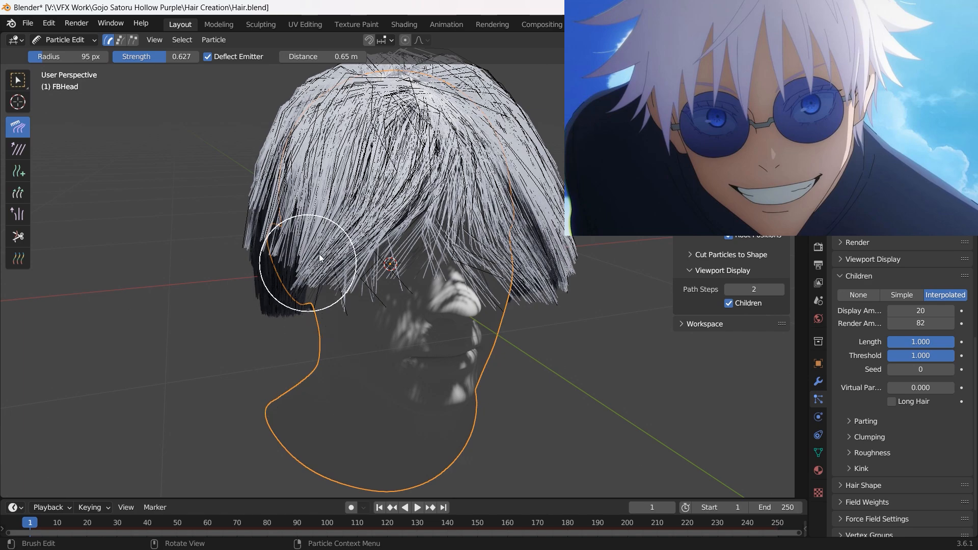
drag(317, 258, 400, 190)
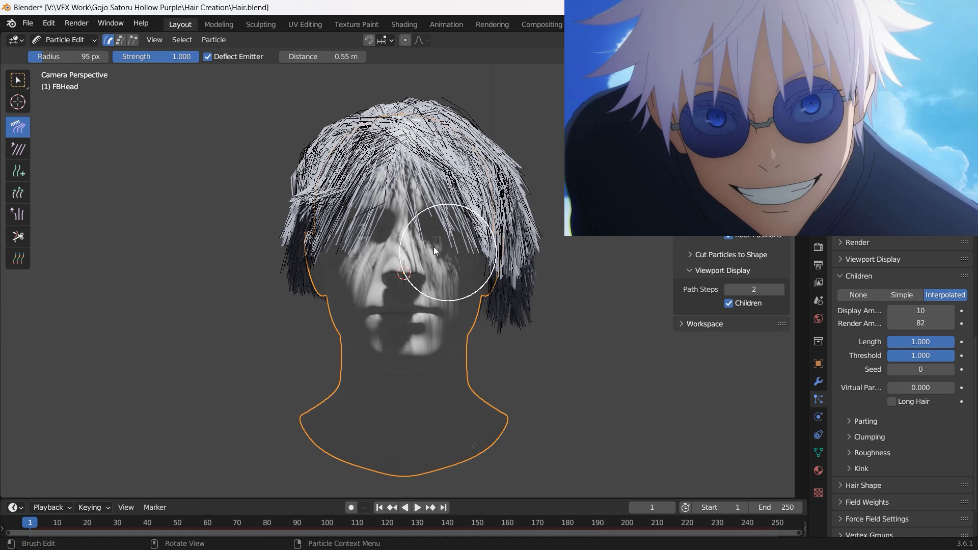
drag(446, 256, 456, 393)
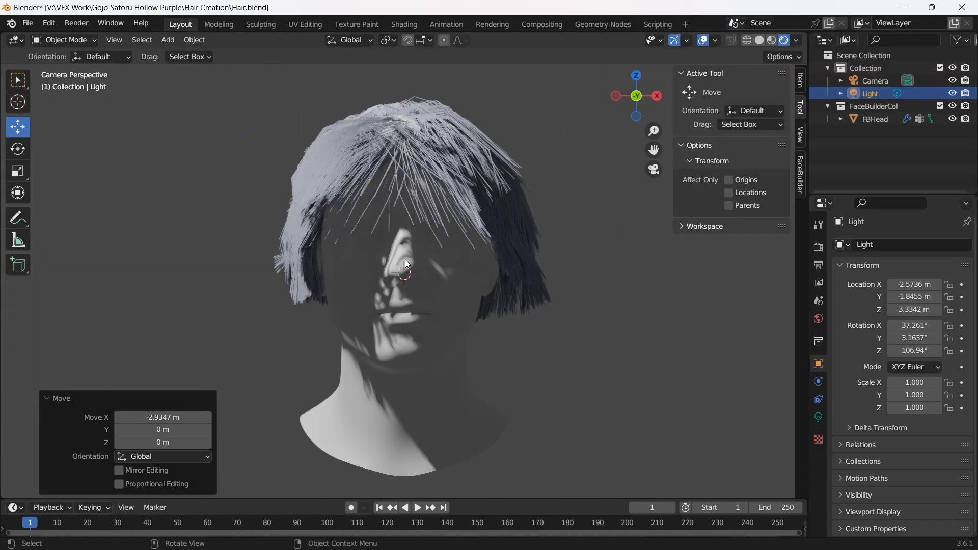
Raise the Children Clumping strength on the head's hair, then ease it back slightly
click(876, 119)
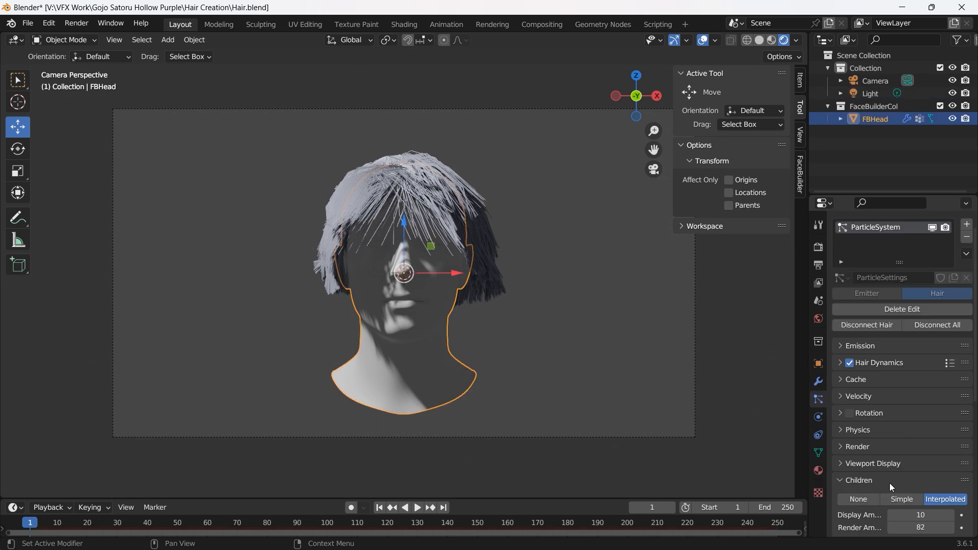
scroll(down, 3)
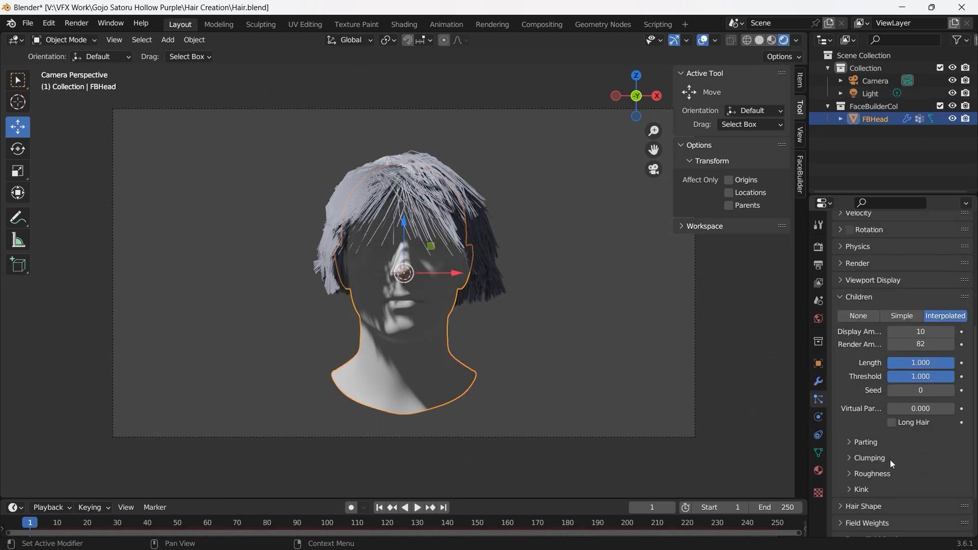
click(868, 458)
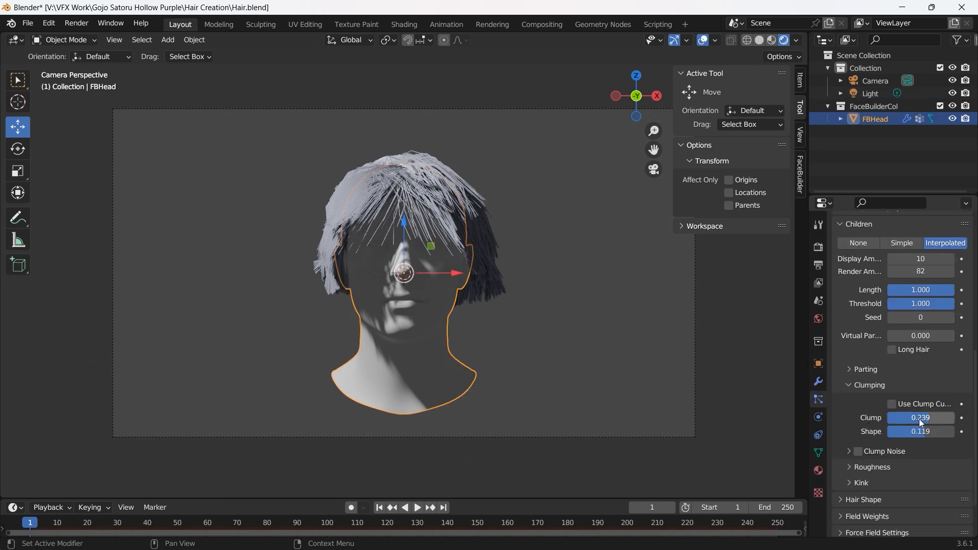
drag(911, 418, 929, 438)
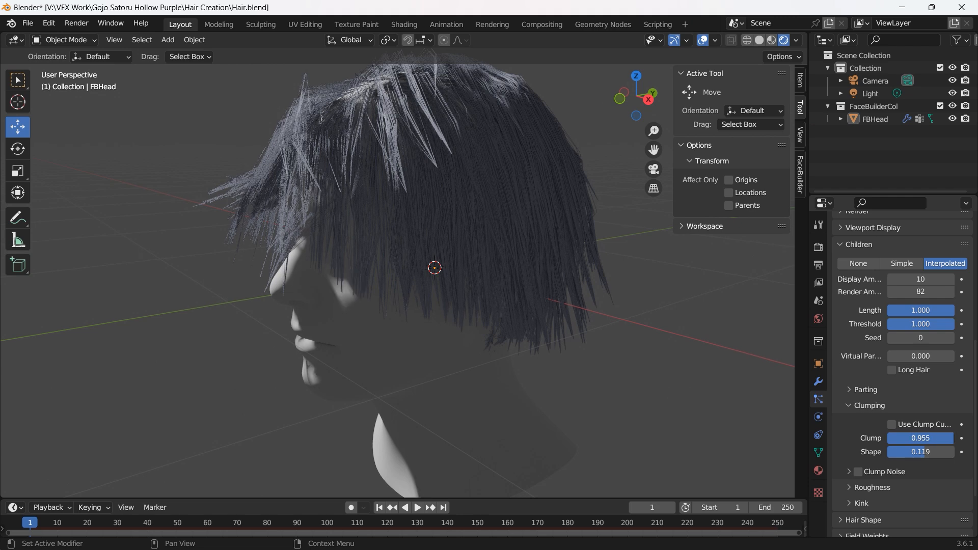
drag(929, 438, 920, 438)
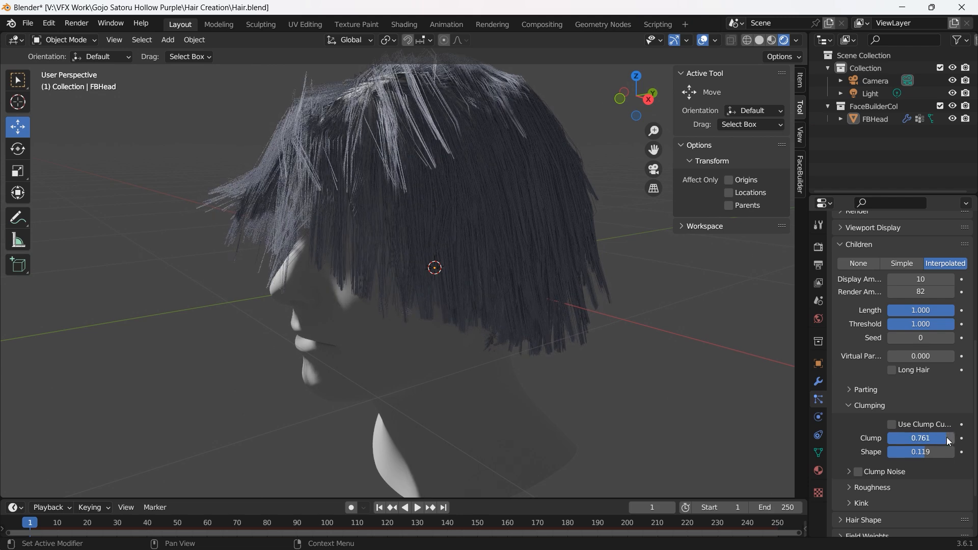
mouse_move(845, 258)
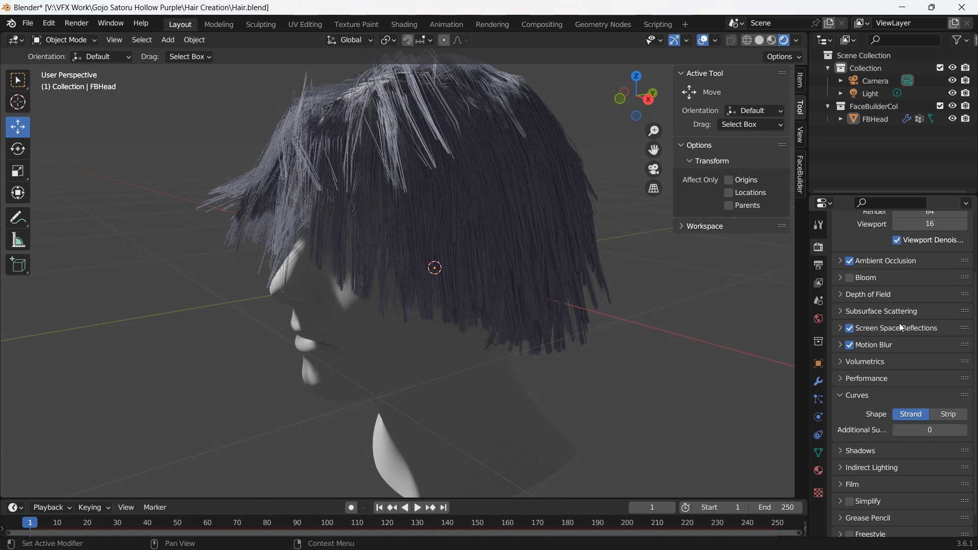
Render hair curves as Strip shapes and switch the render engine to Cycles
click(947, 414)
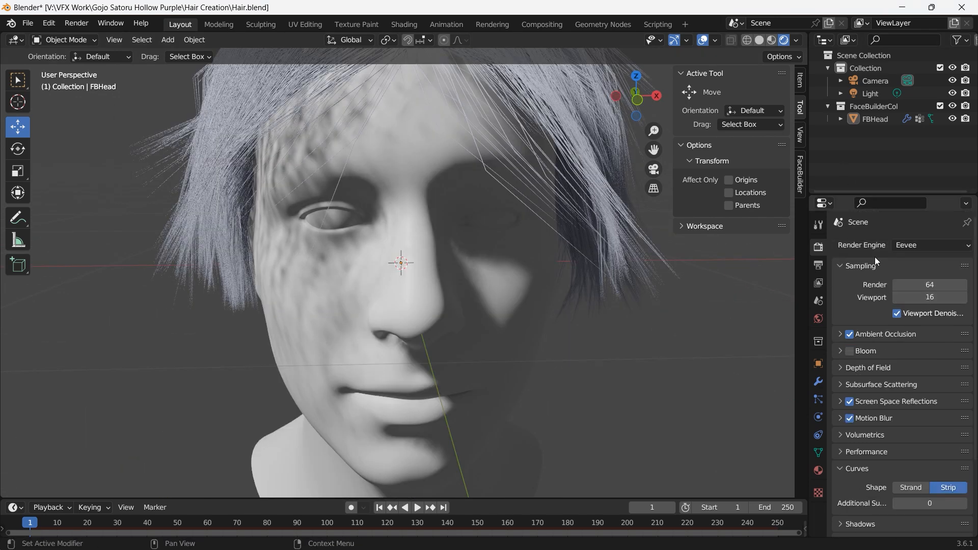
click(929, 244)
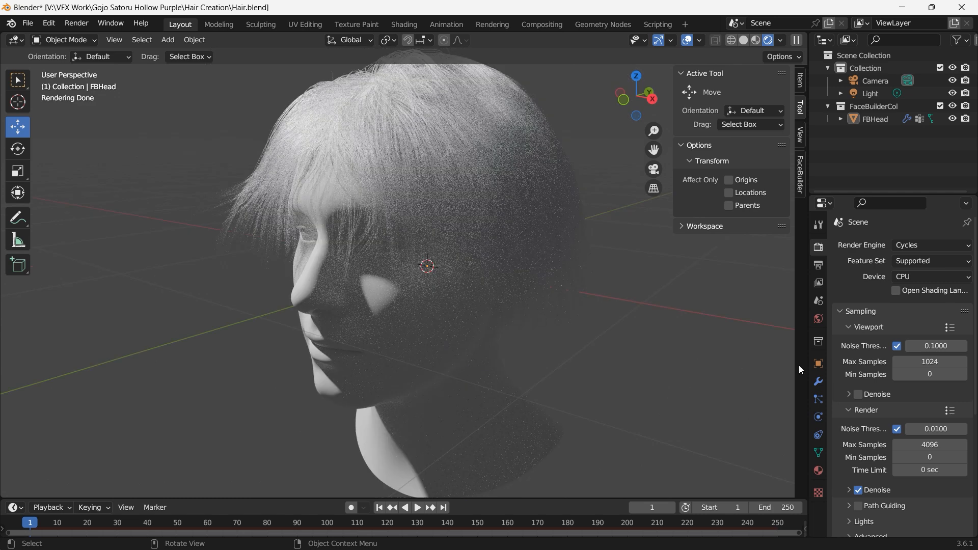
Switch the render engine back to Eevee from the Render Engine list
click(929, 245)
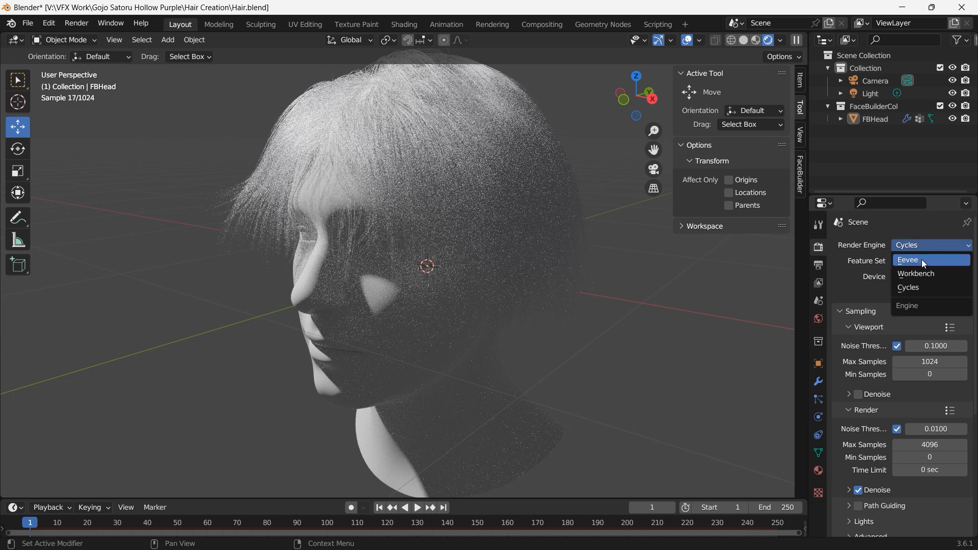
click(908, 260)
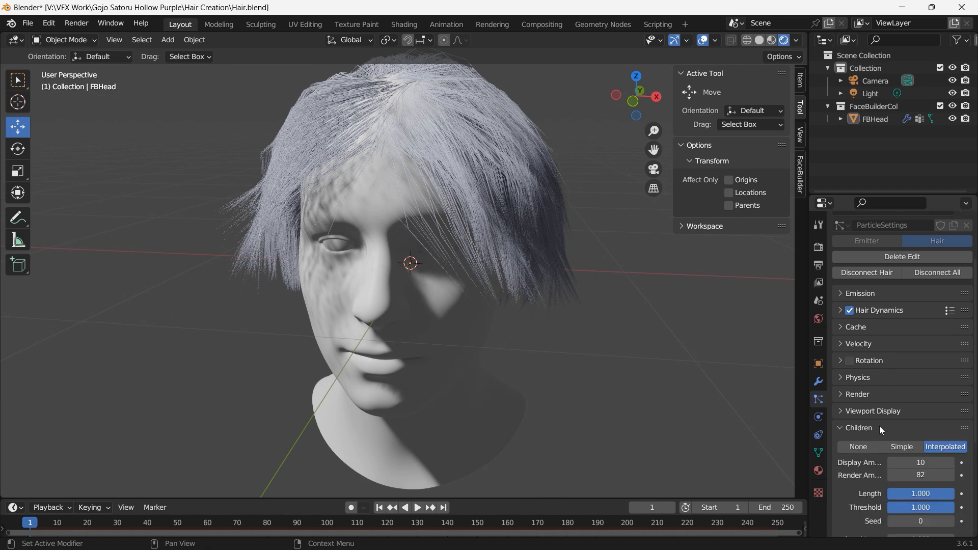
Set child strand Clump to 1 with Shape 0.999 and enable Clump Noise on the head's hair
scroll(down, 3)
text(1)
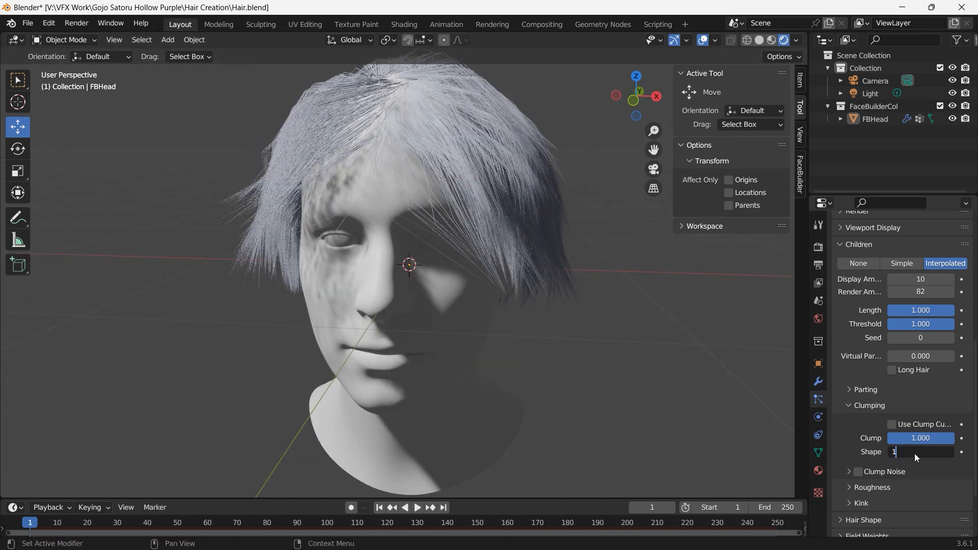
text(0.999)
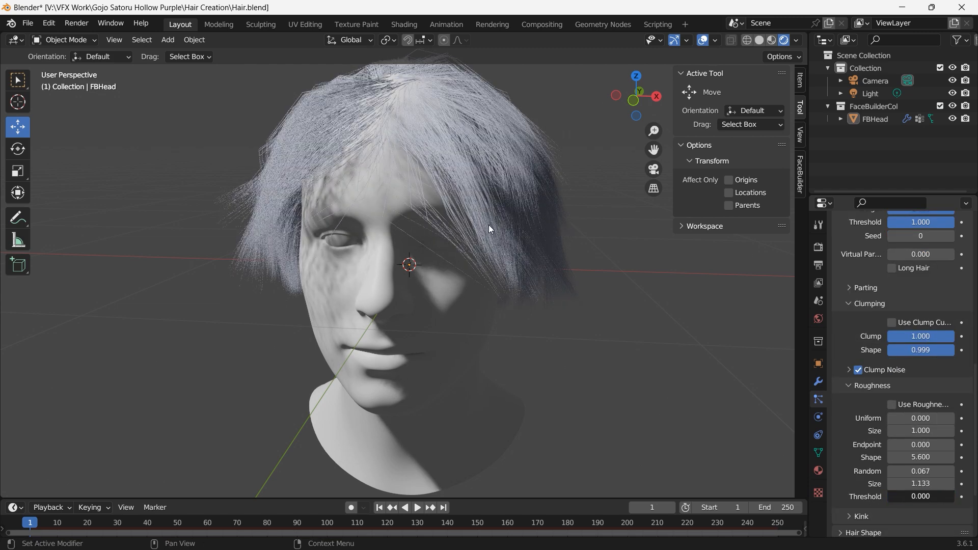
click(818, 417)
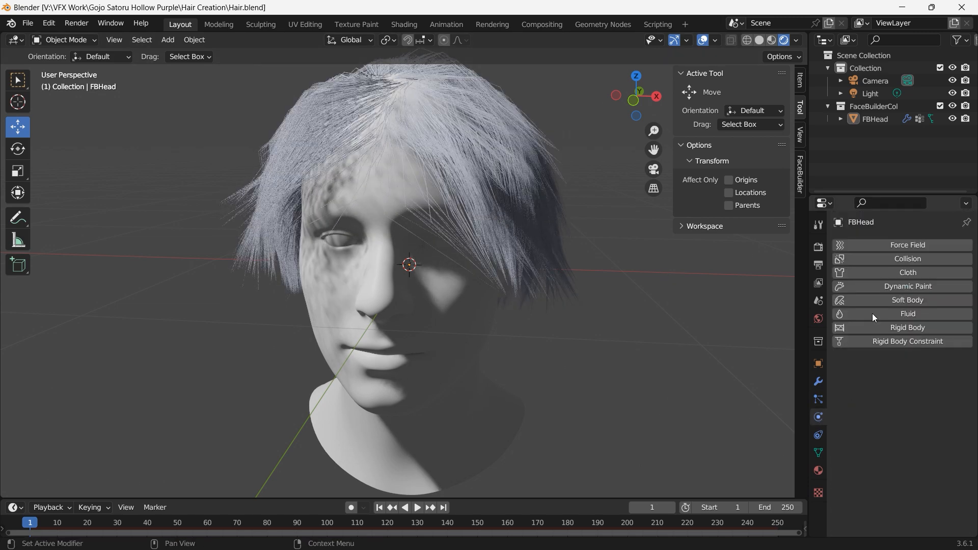
Enable hair dynamics with 20 quality steps and 0.4 pin goal strength, then bake the simulation
click(906, 258)
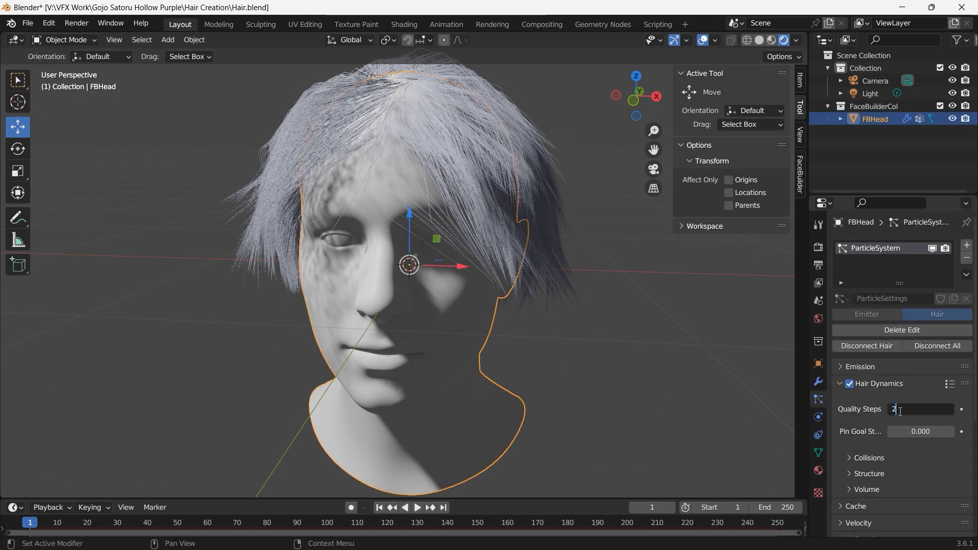
text(20)
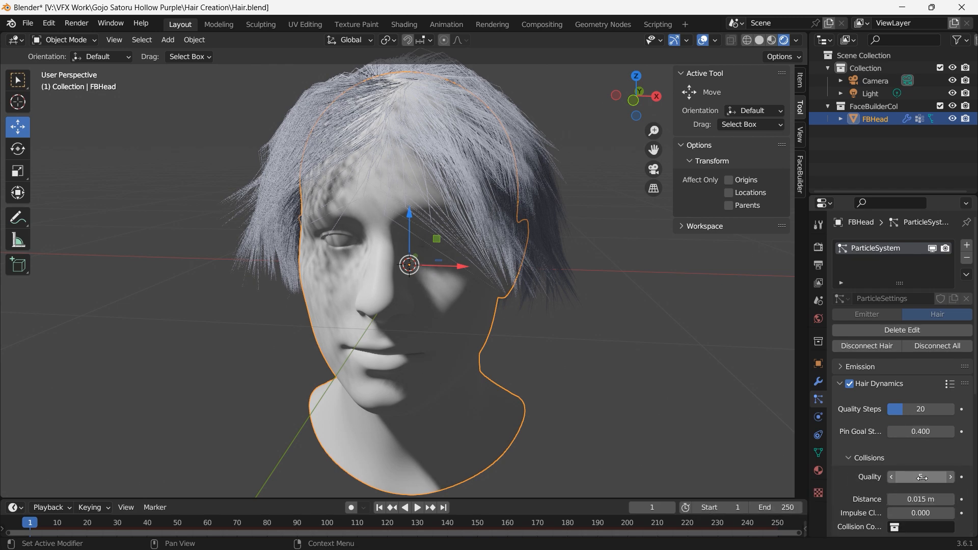
click(868, 457)
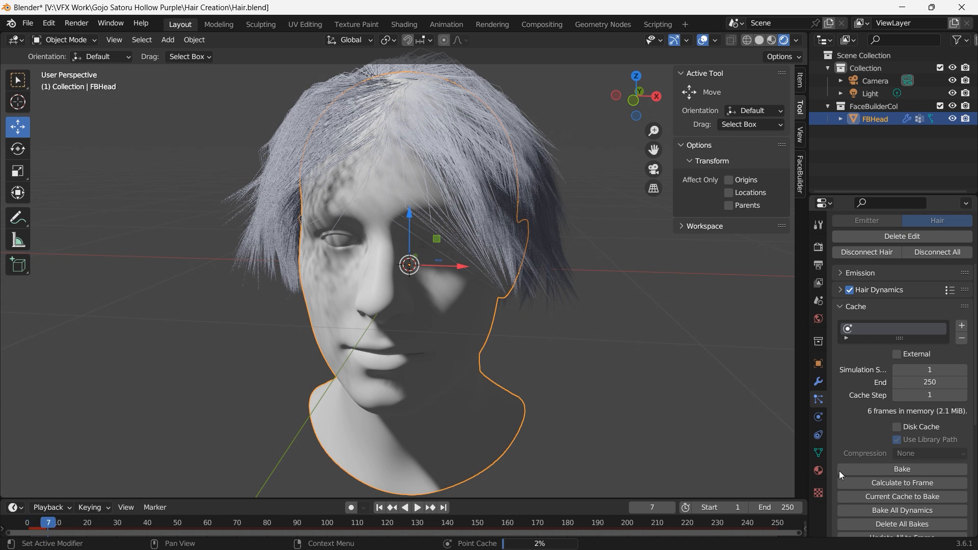
click(817, 265)
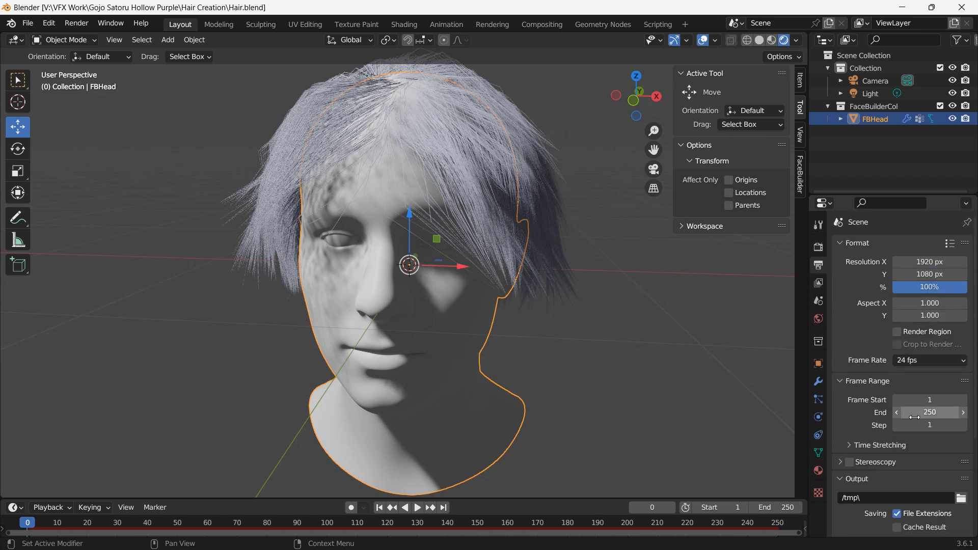
Point render output to the Hair Creation folder as RGBA PNGs and enable collection Holdout filtering
scroll(down, 3)
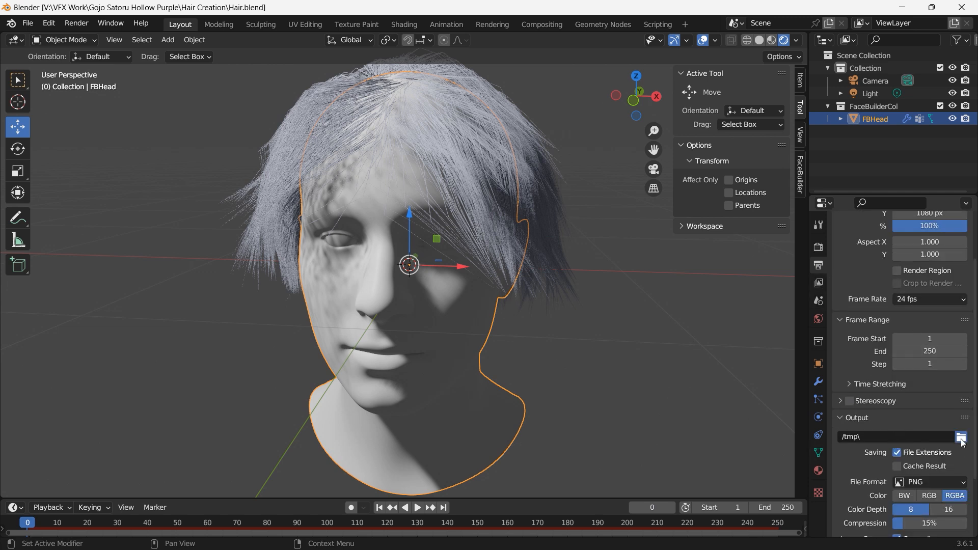
click(961, 437)
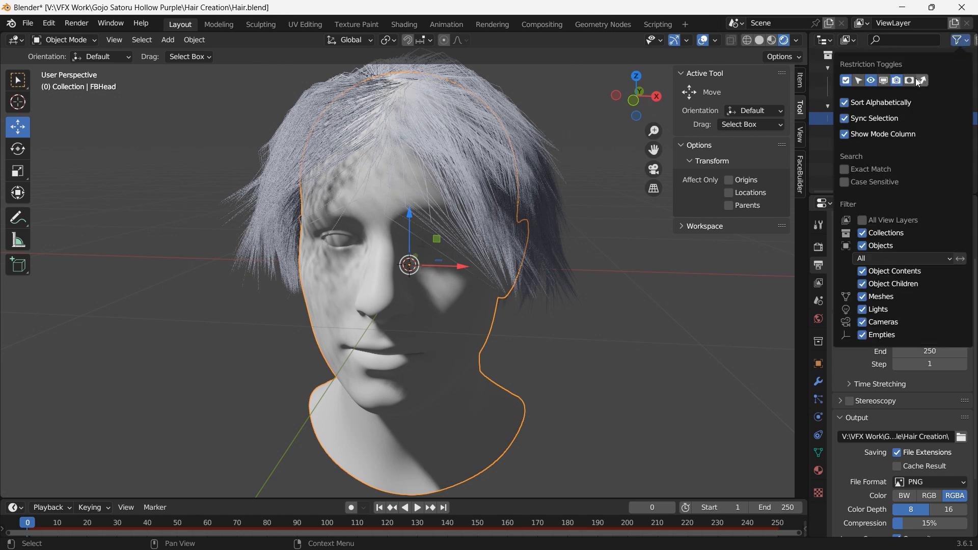
click(960, 40)
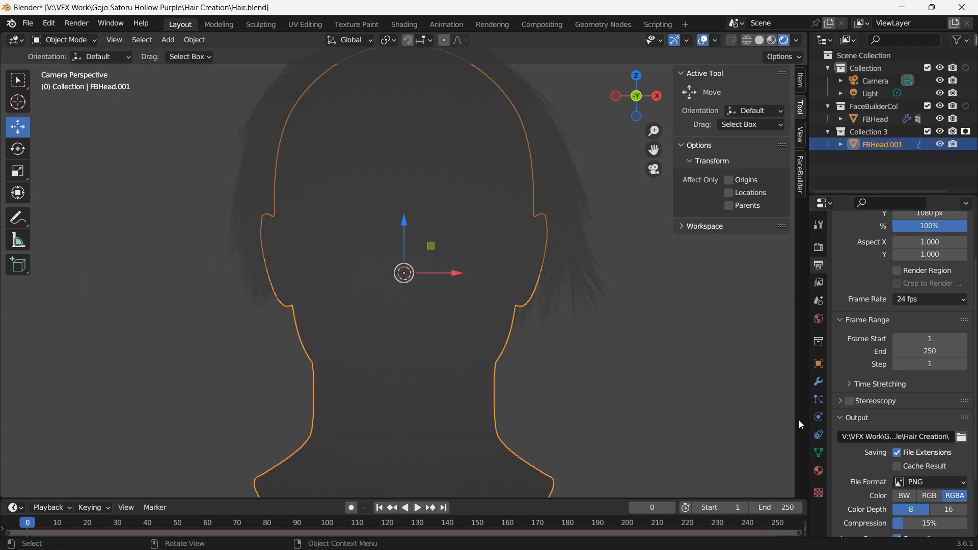
Move the scene light and render the hair alone as a transparent numbered PNG sequence
click(818, 399)
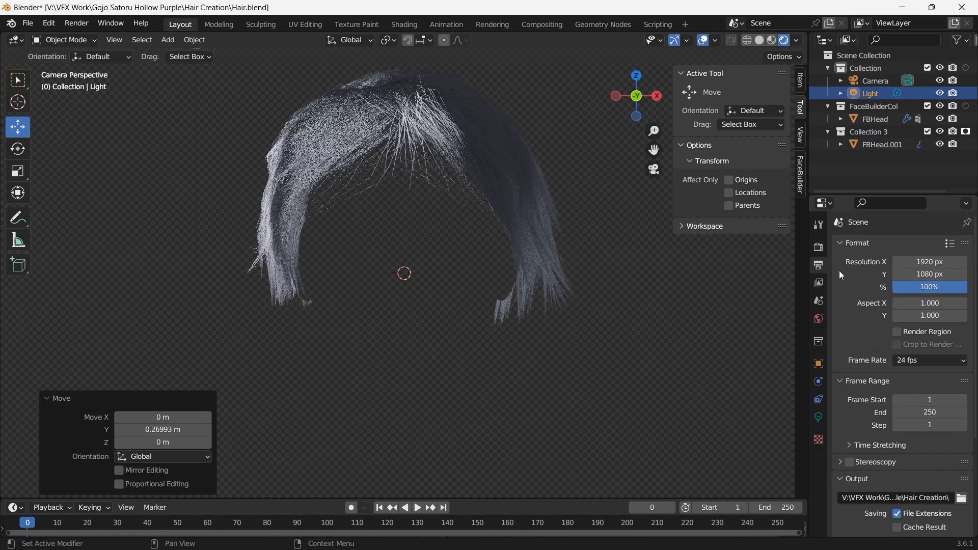
click(841, 242)
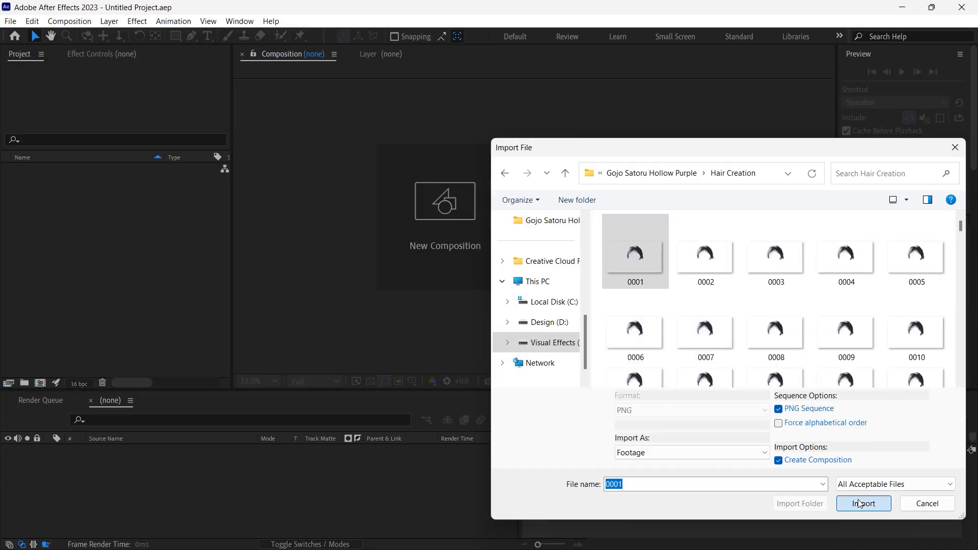
Import the 0001 PNG sequence as a composition and add a green solid layer
click(863, 503)
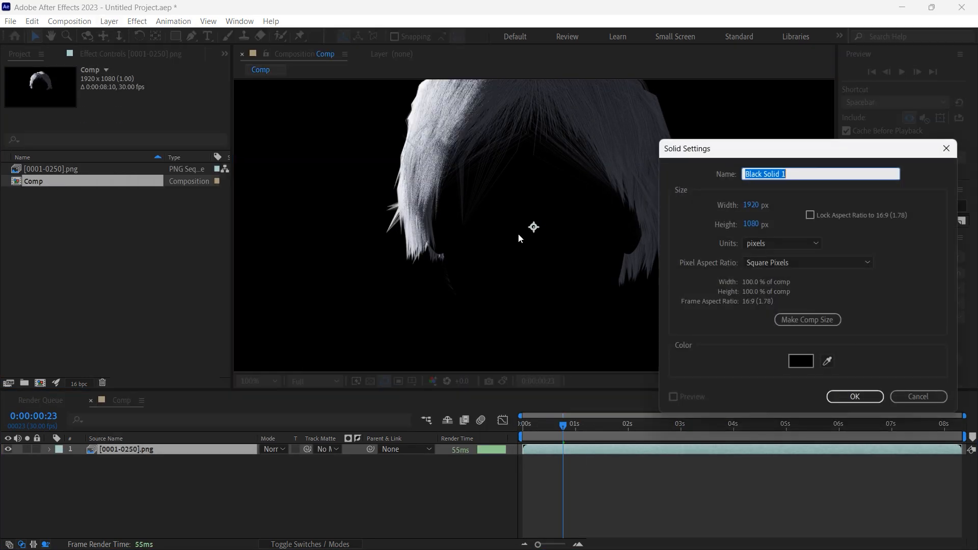
click(801, 360)
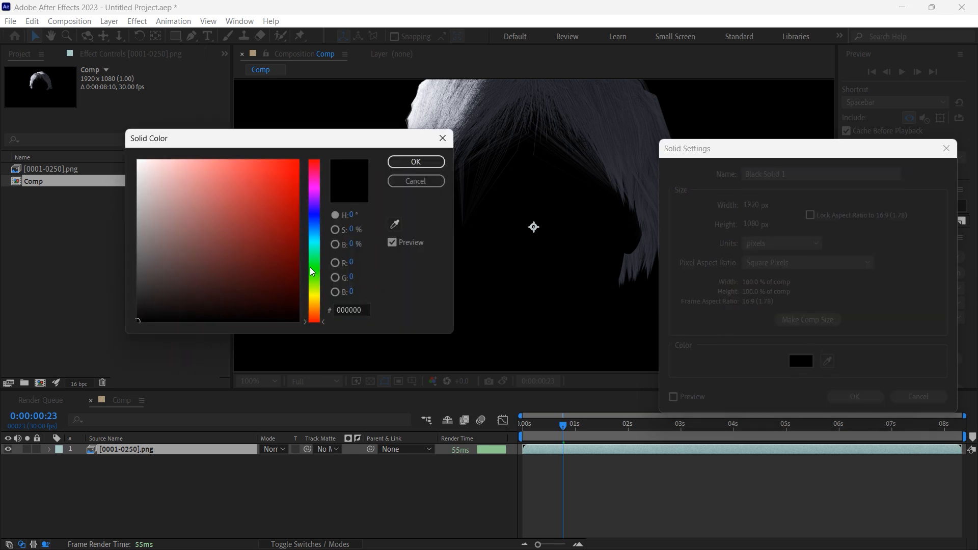
click(414, 161)
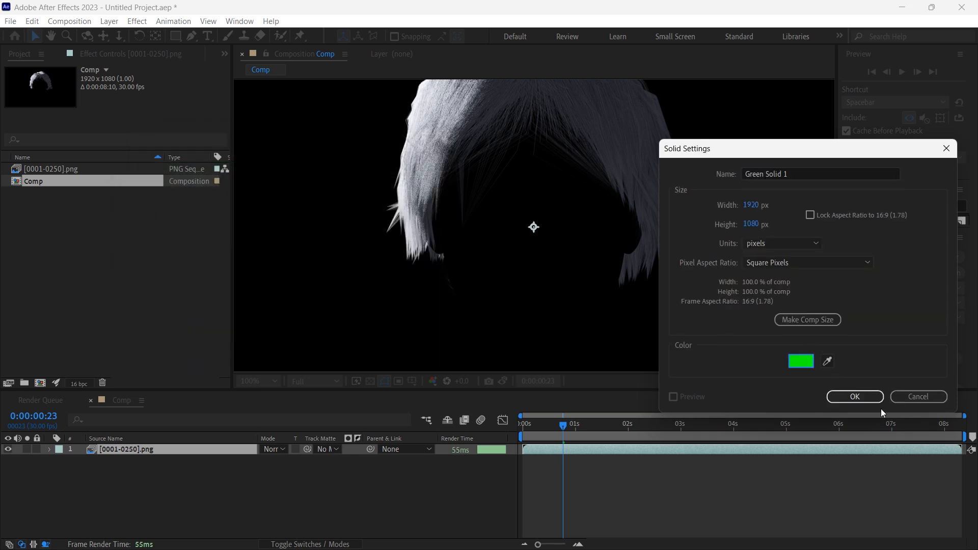
click(854, 396)
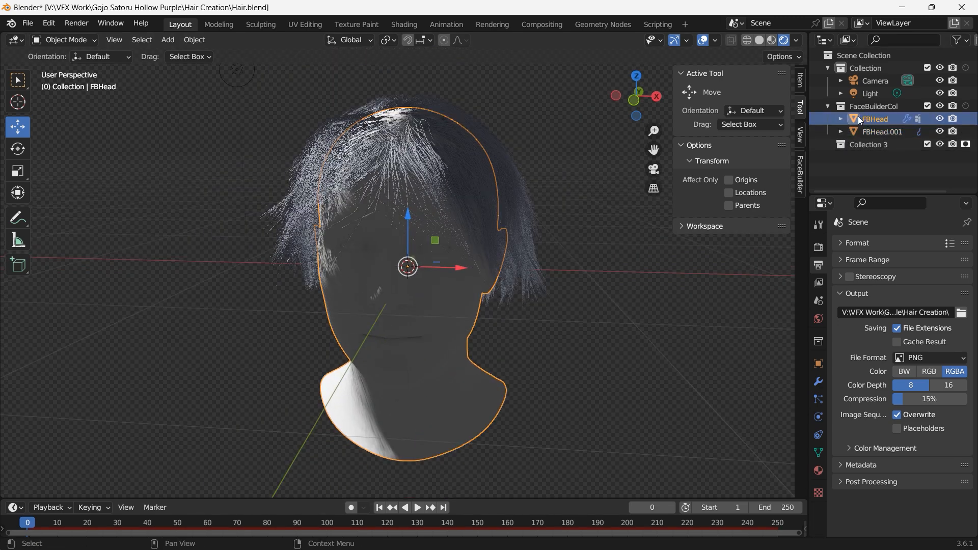
Select FBHead.001 and preview it with Cycles in Rendered viewport shading, orbiting around the head
click(818, 399)
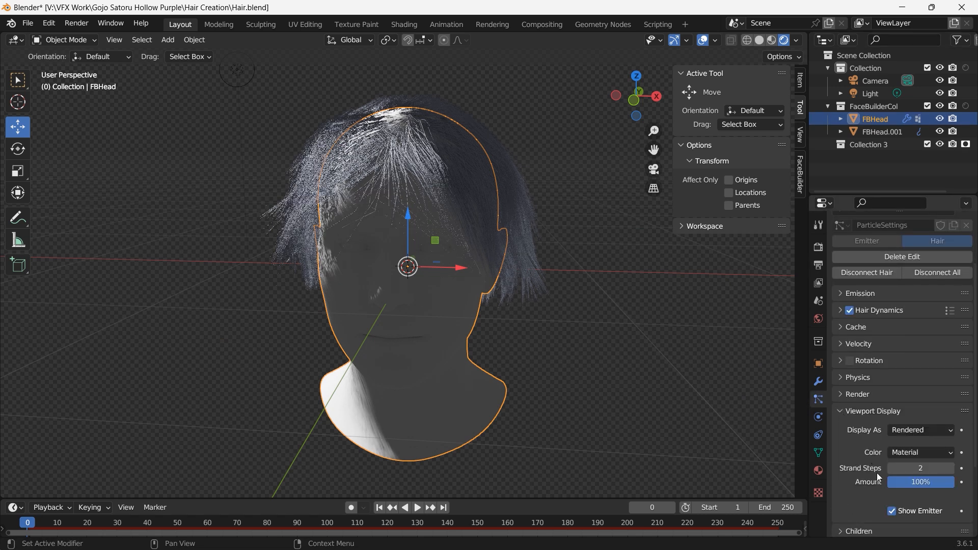
click(881, 131)
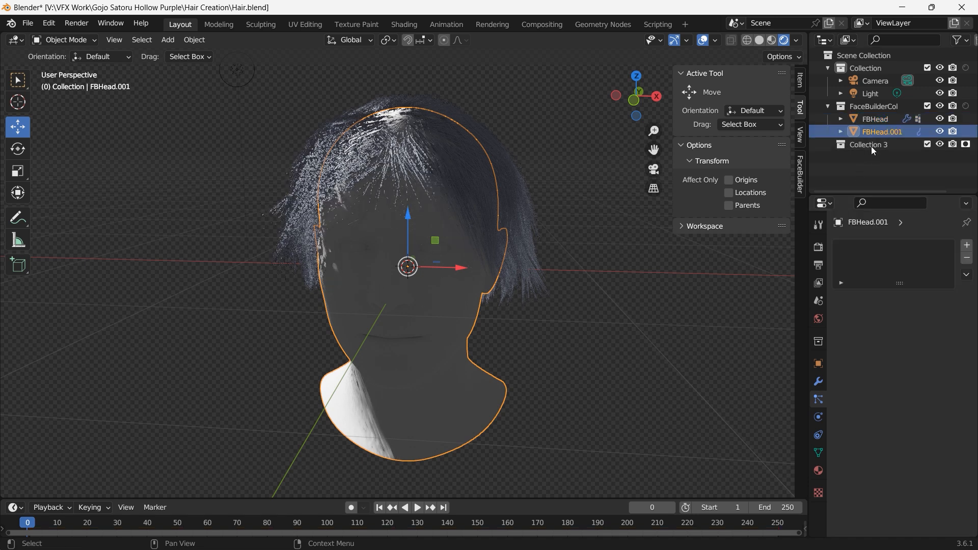
click(818, 362)
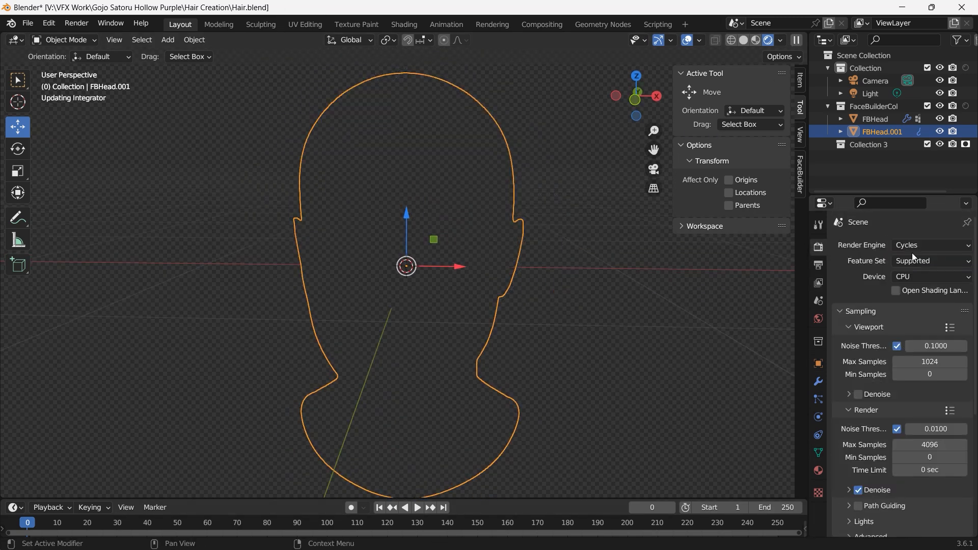
drag(405, 265, 443, 190)
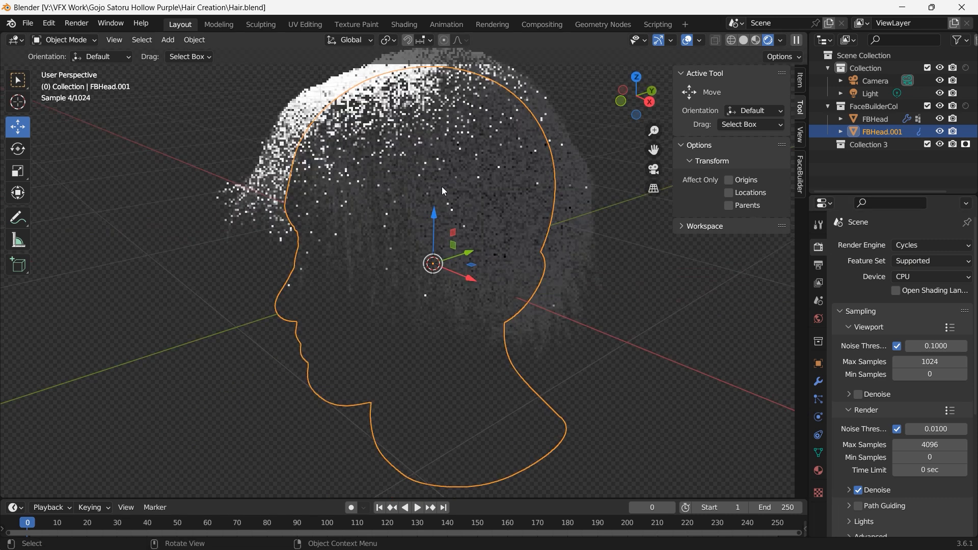